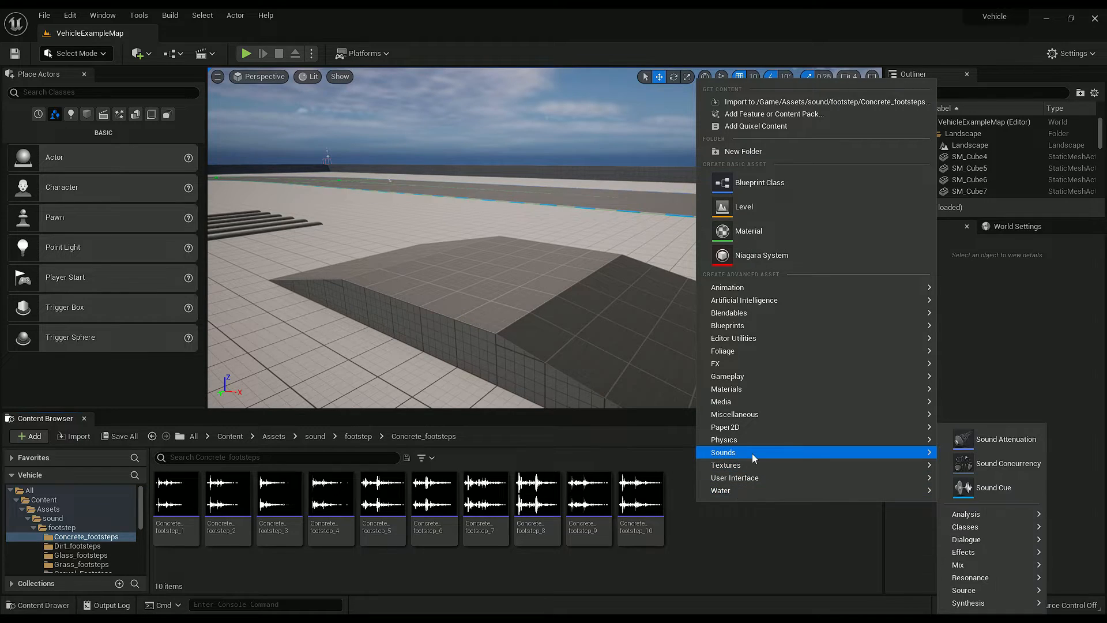
{"action": "mouse_move", "coordinate": [992, 487]}
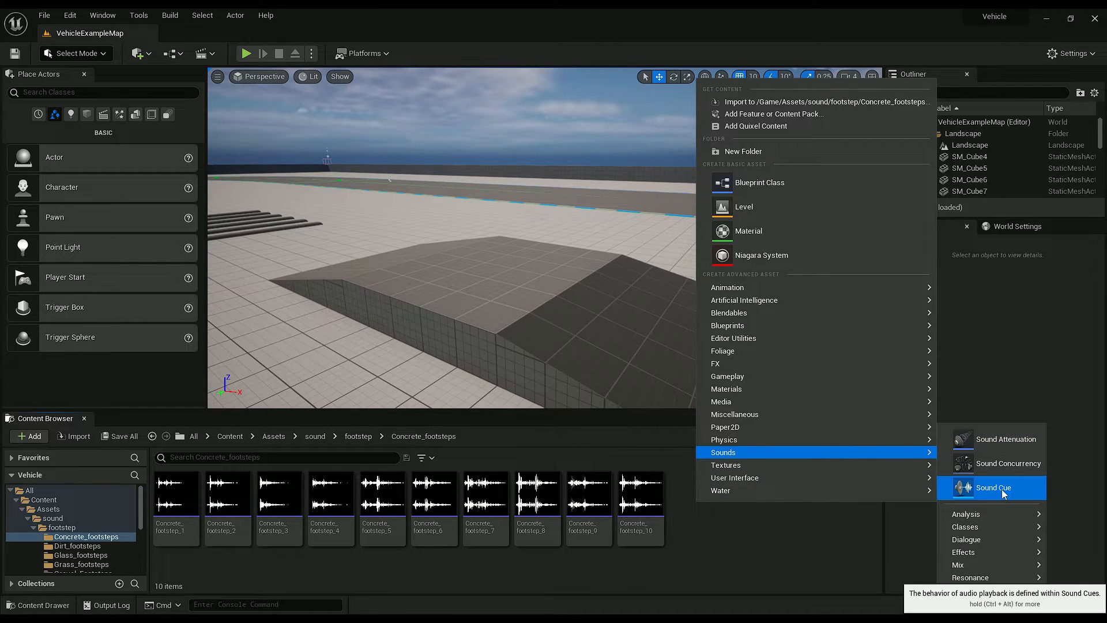
Step: Create the footstep_concrete Sound Cue from the ten concrete footstep waves
{"action": "left_click", "coordinate": [992, 488]}
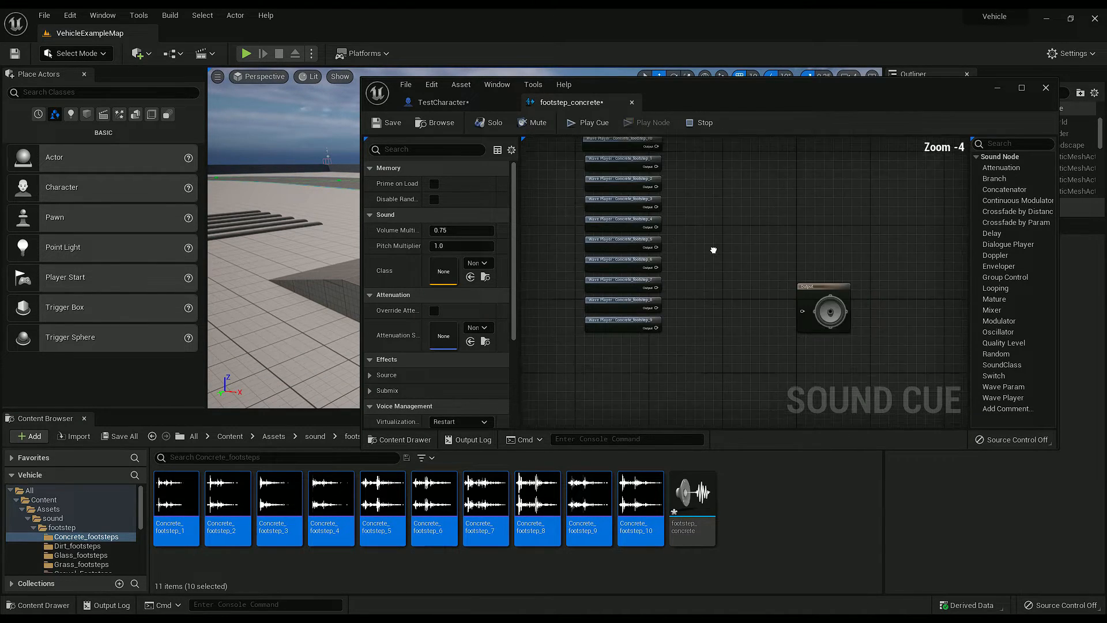
Step: Add a Random node, give it extra inputs and wire the wave players into it
{"action": "left_click", "coordinate": [598, 256]}
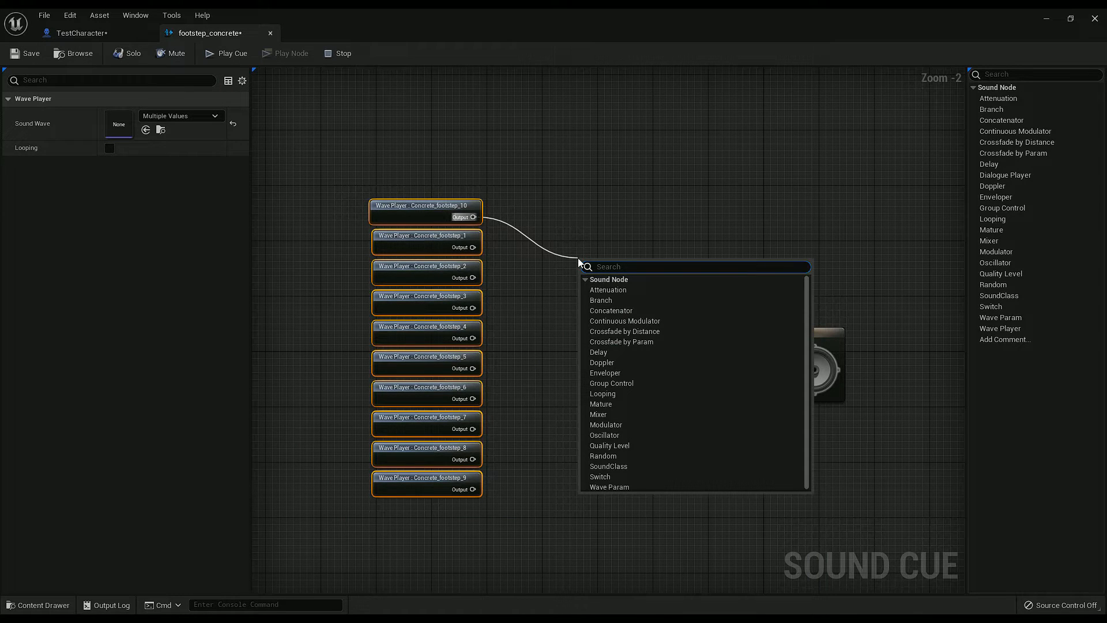
{"action": "type", "text": "random"}
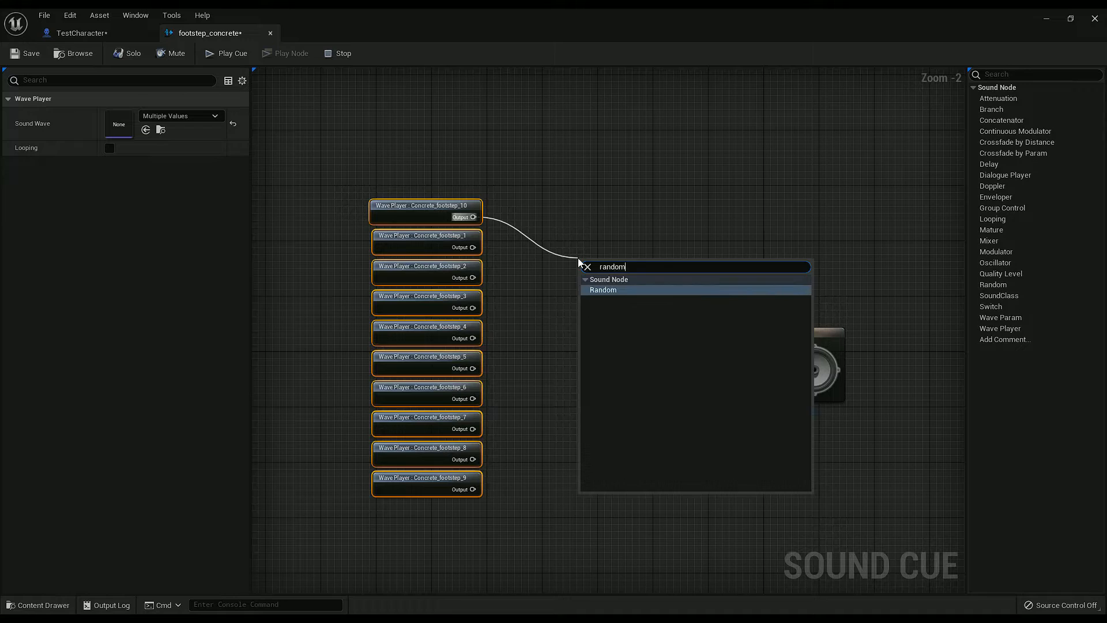
{"action": "left_click", "coordinate": [603, 289]}
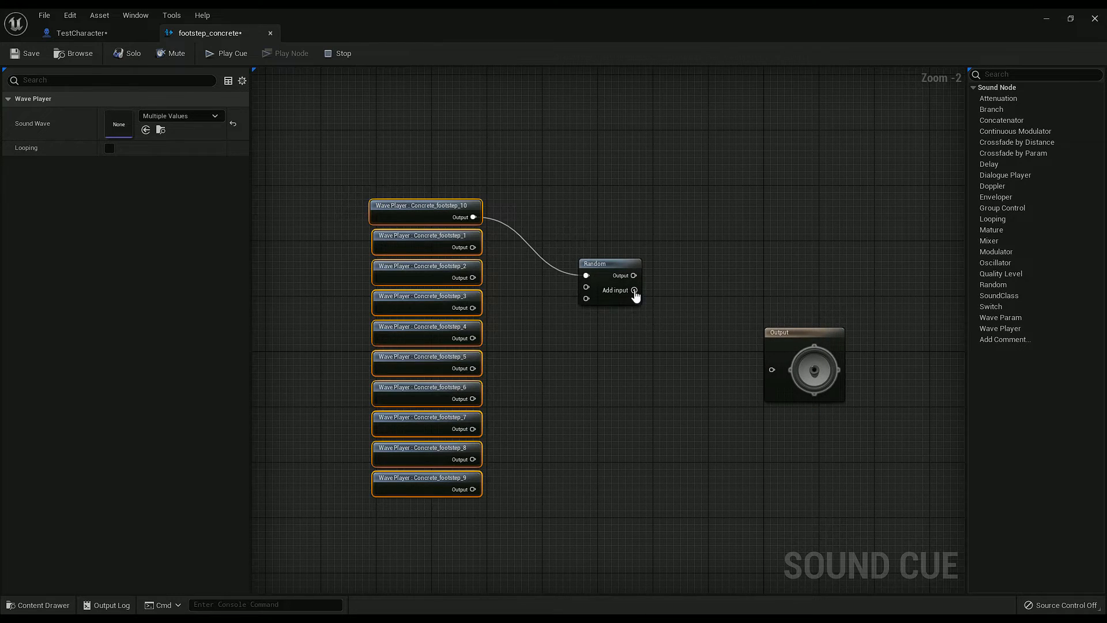
{"action": "left_click", "coordinate": [630, 289]}
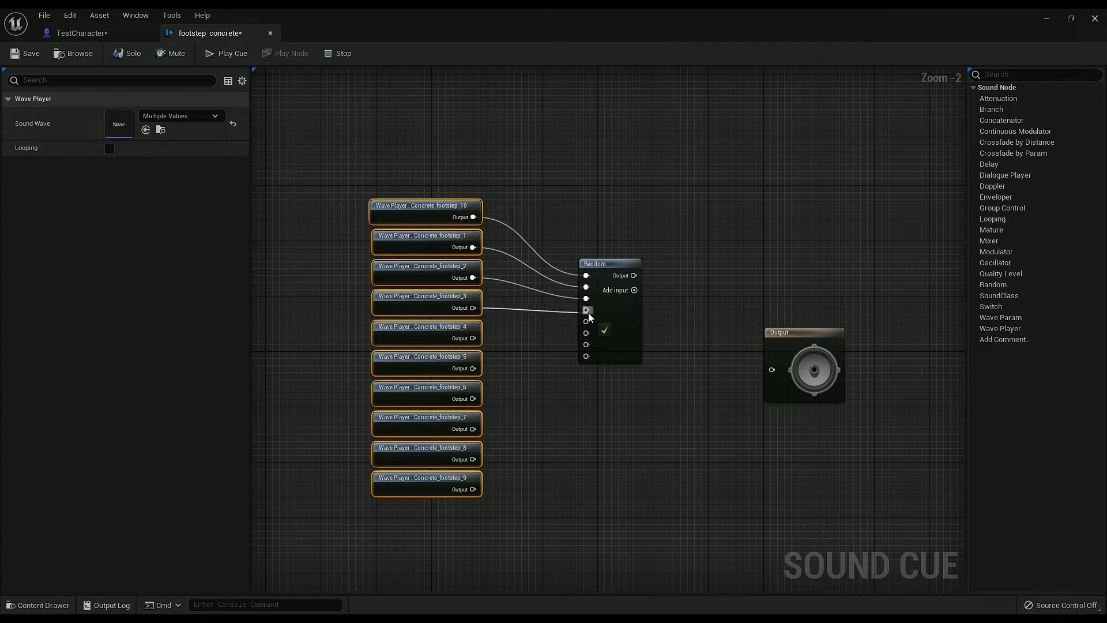
{"action": "left_click", "coordinate": [602, 302]}
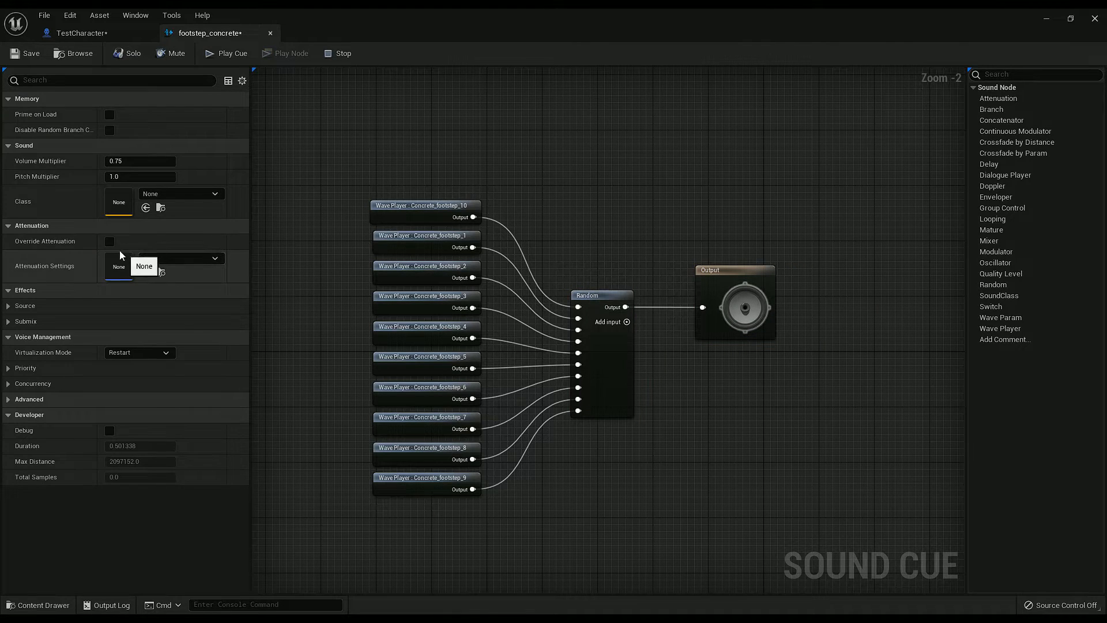
Step: Override the cue's attenuation, save it, and set Volume Multiplier to 0.25
{"action": "left_click", "coordinate": [109, 241]}
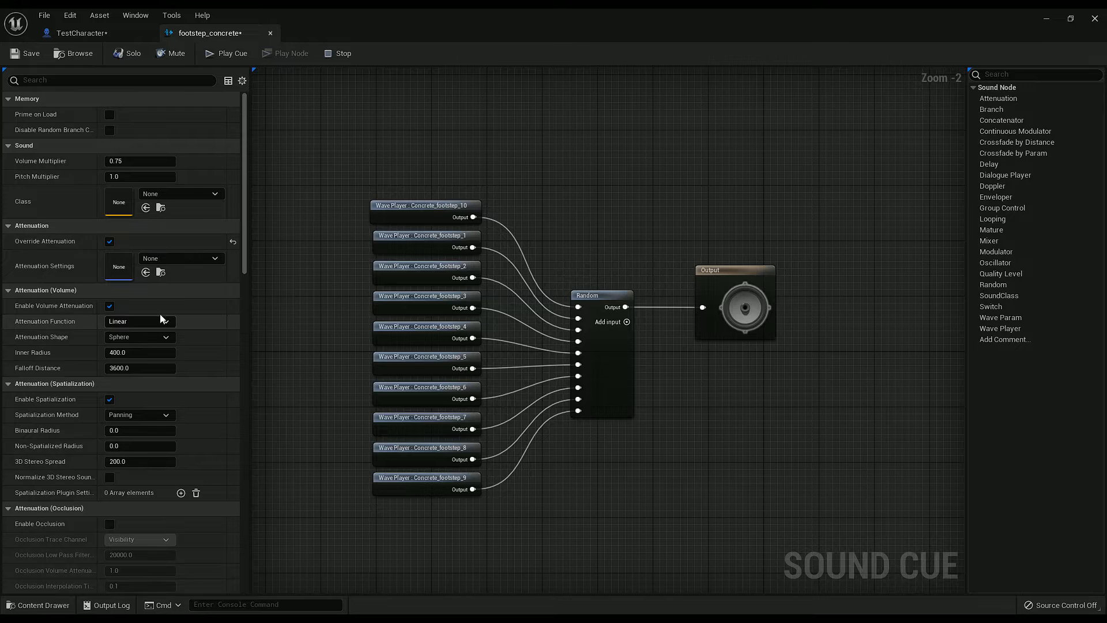
{"action": "left_click", "coordinate": [164, 321]}
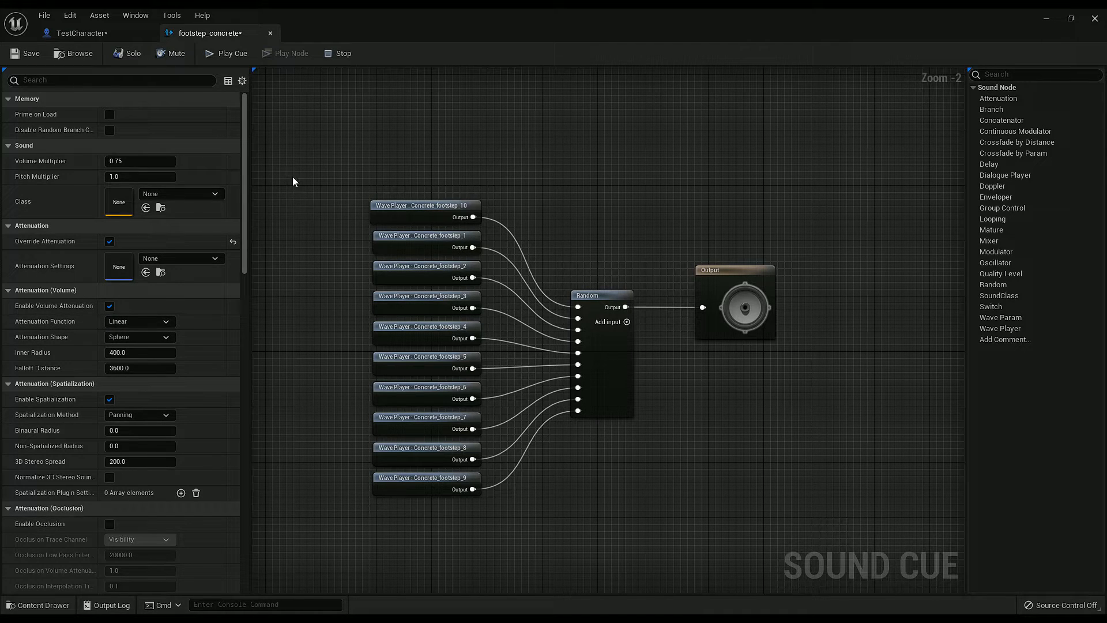
{"action": "mouse_move", "coordinate": [31, 53]}
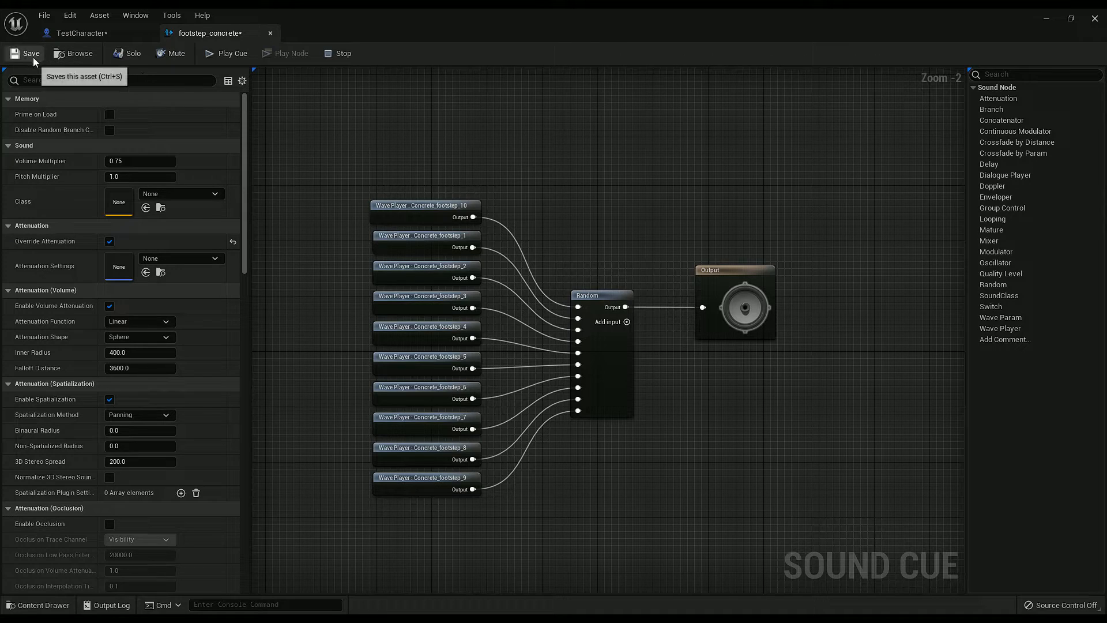
{"action": "left_click", "coordinate": [28, 53]}
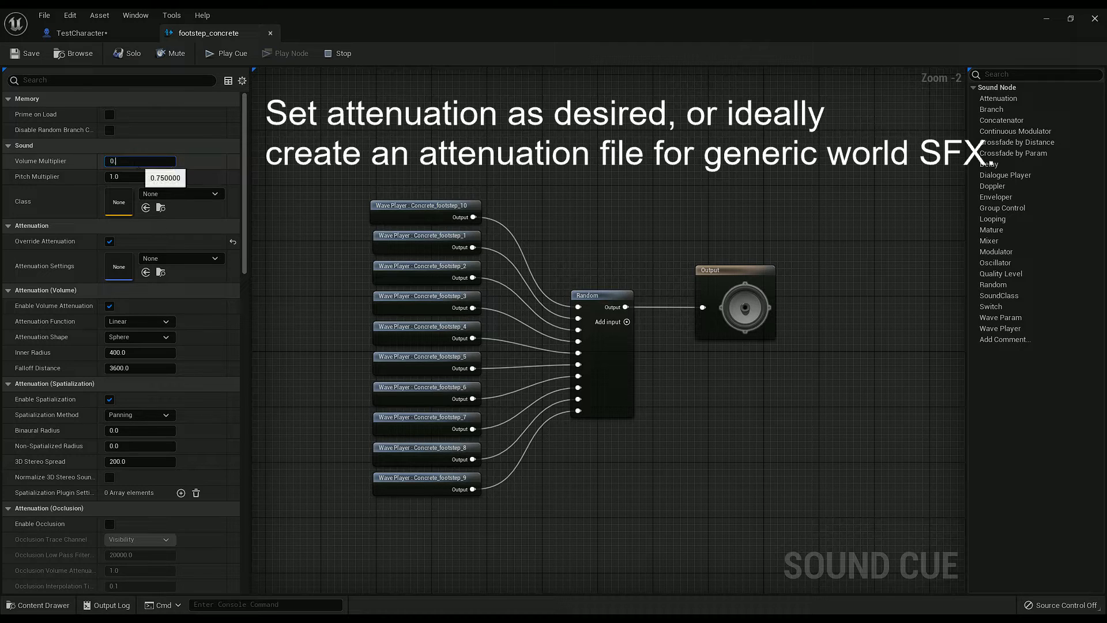
{"action": "type", "text": "0.25"}
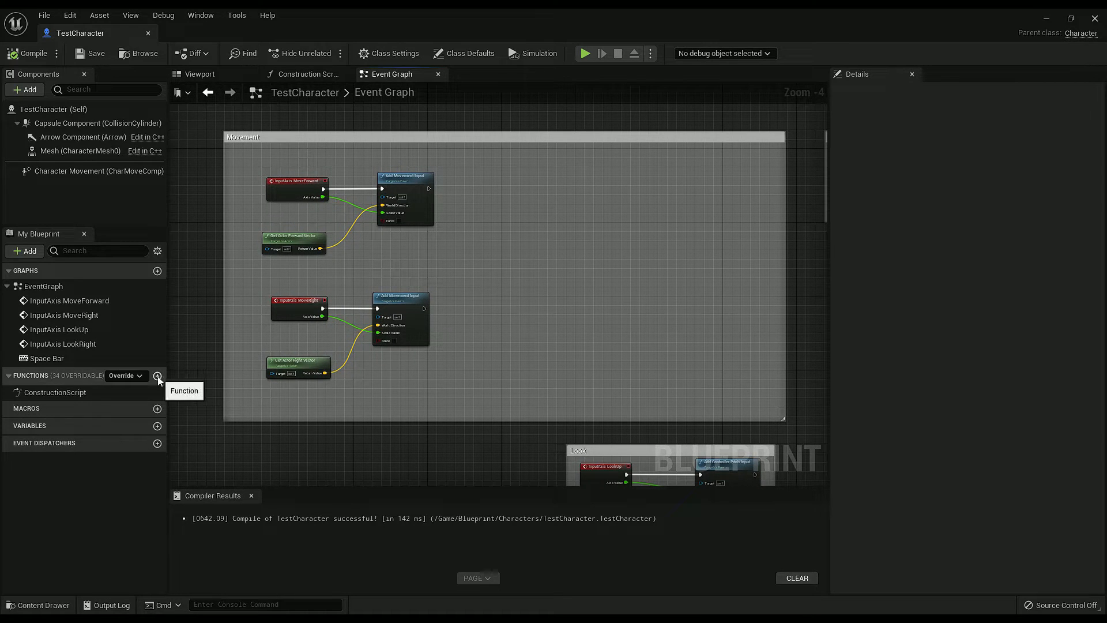
Step: Create a new blueprint function and name it Footstep Trace
{"action": "left_click", "coordinate": [158, 376]}
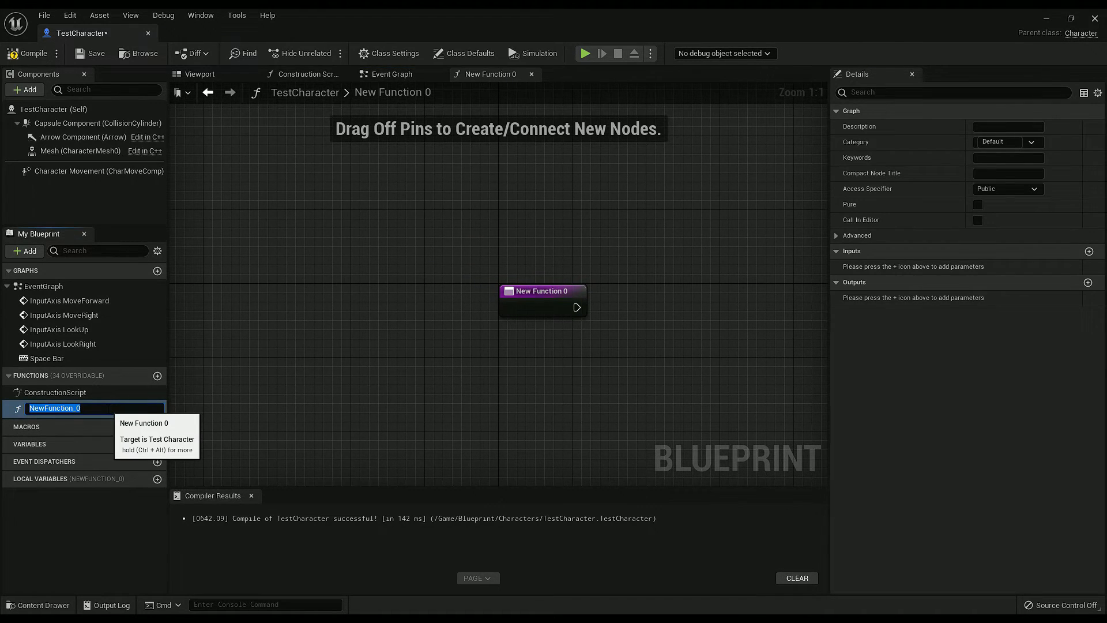
{"action": "type", "text": "F"}
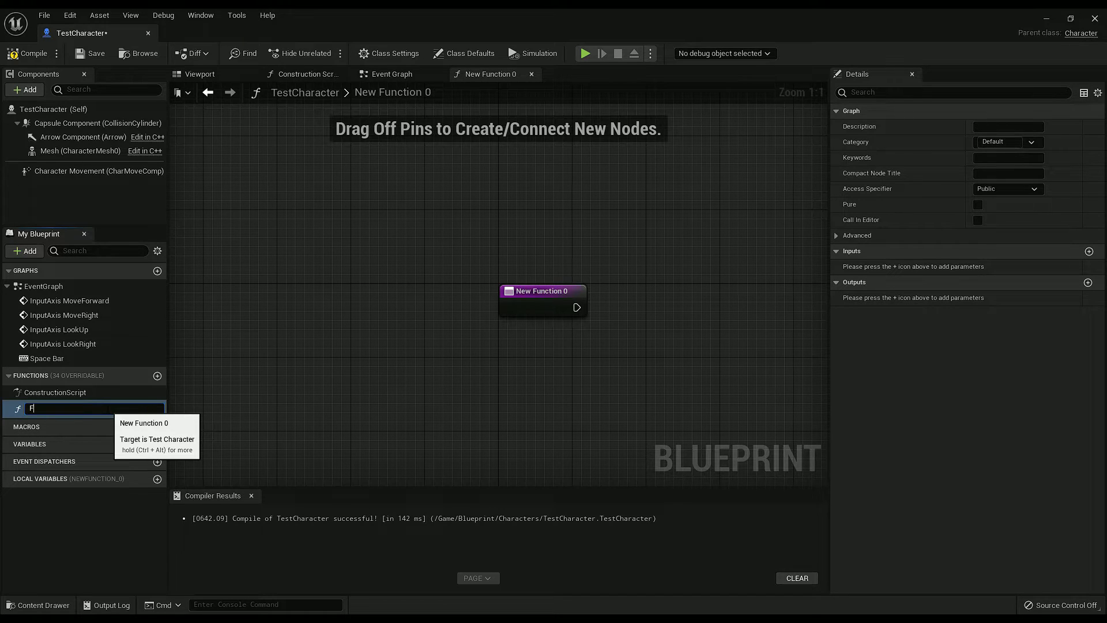
{"action": "type", "text": "Footstep T"}
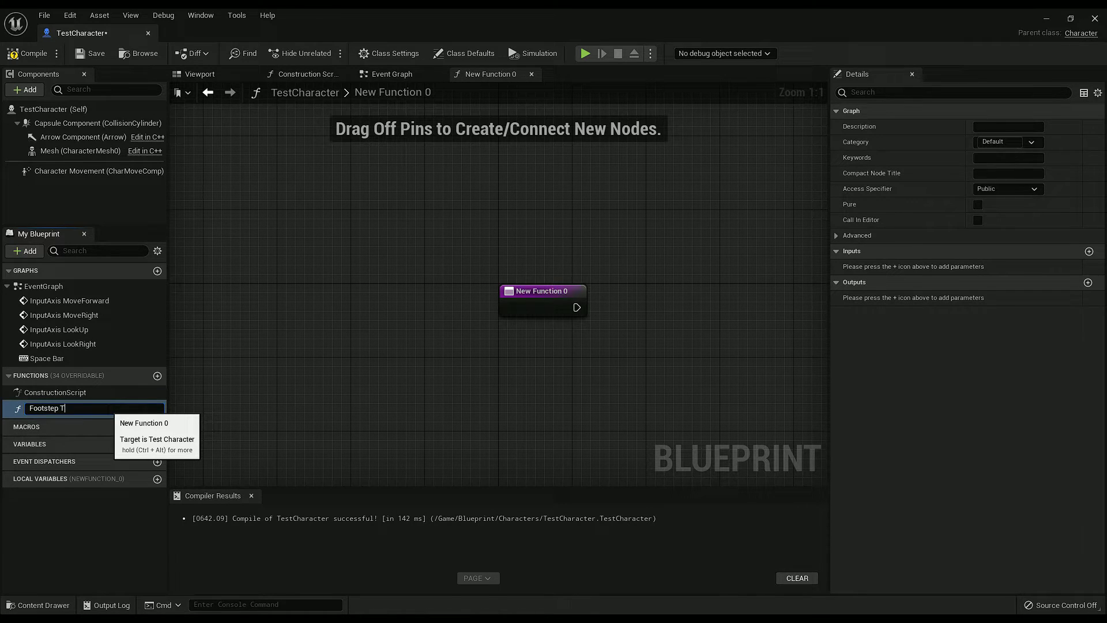
{"action": "key", "text": "enter"}
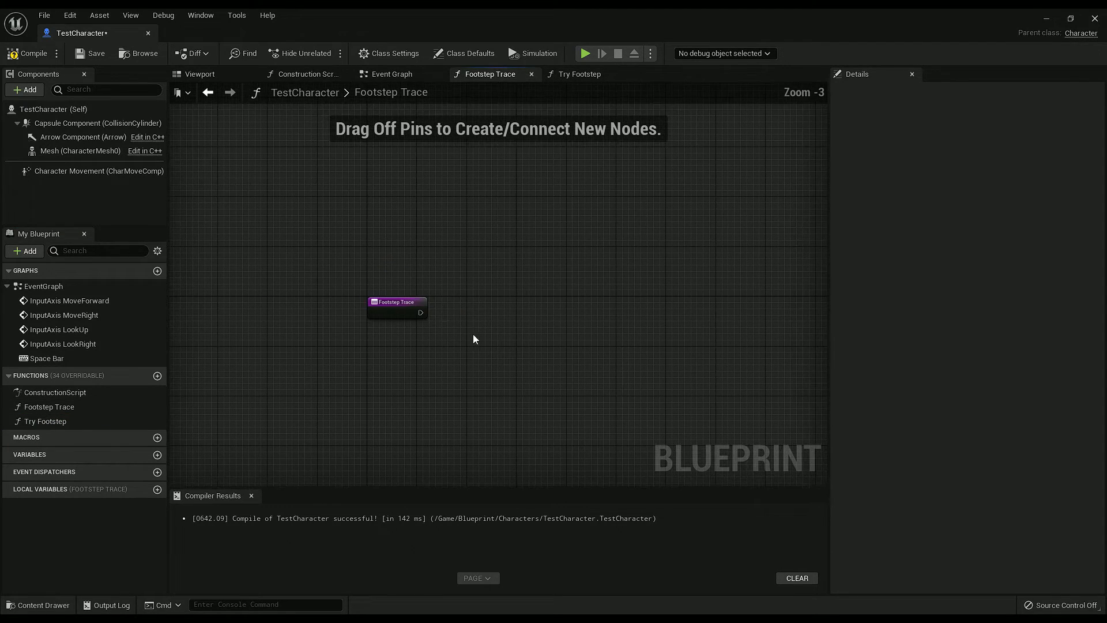
Step: Add Sphere Trace By Channel from Get Actor Location, with a Break Vector 3f on the location
{"action": "left_click_drag", "start_coordinate": [422, 312], "coordinate": [492, 344]}
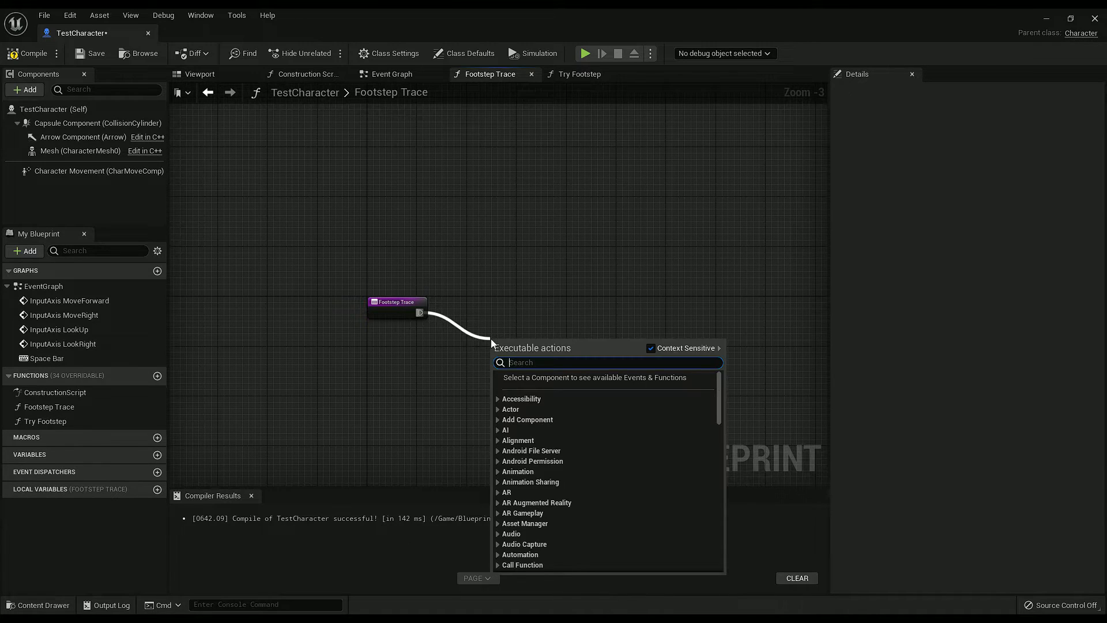
{"action": "type", "text": "sphere trace"}
{"action": "type", "text": "get actor locati"}
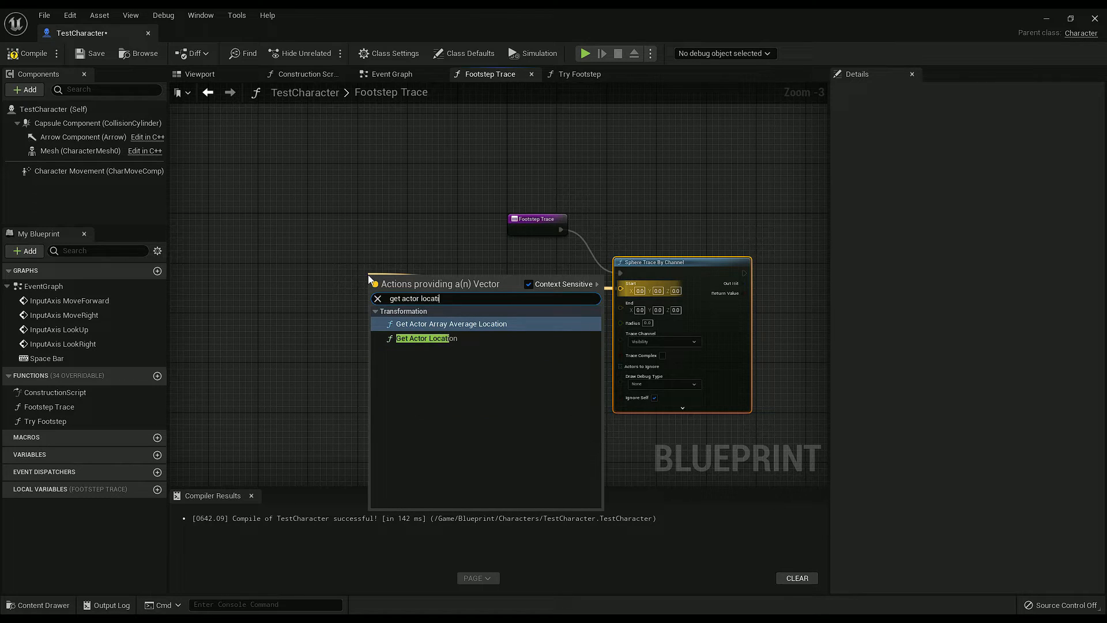
{"action": "left_click", "coordinate": [426, 337]}
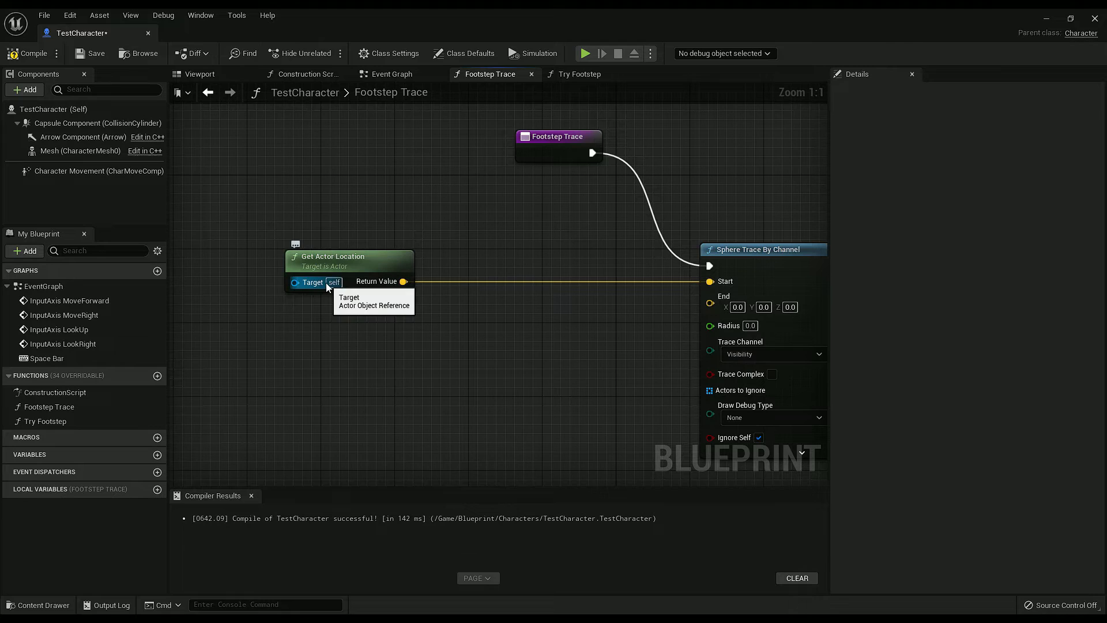
{"action": "scroll", "scroll_direction": "down", "scroll_amount": 3}
{"action": "type", "text": "break"}
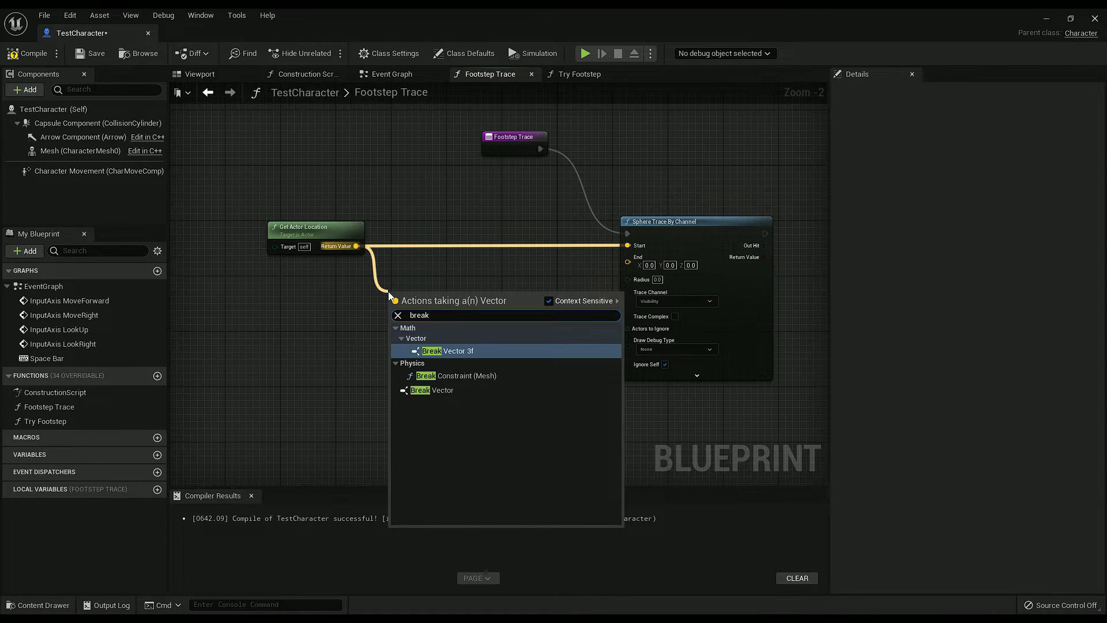
{"action": "left_click", "coordinate": [450, 351]}
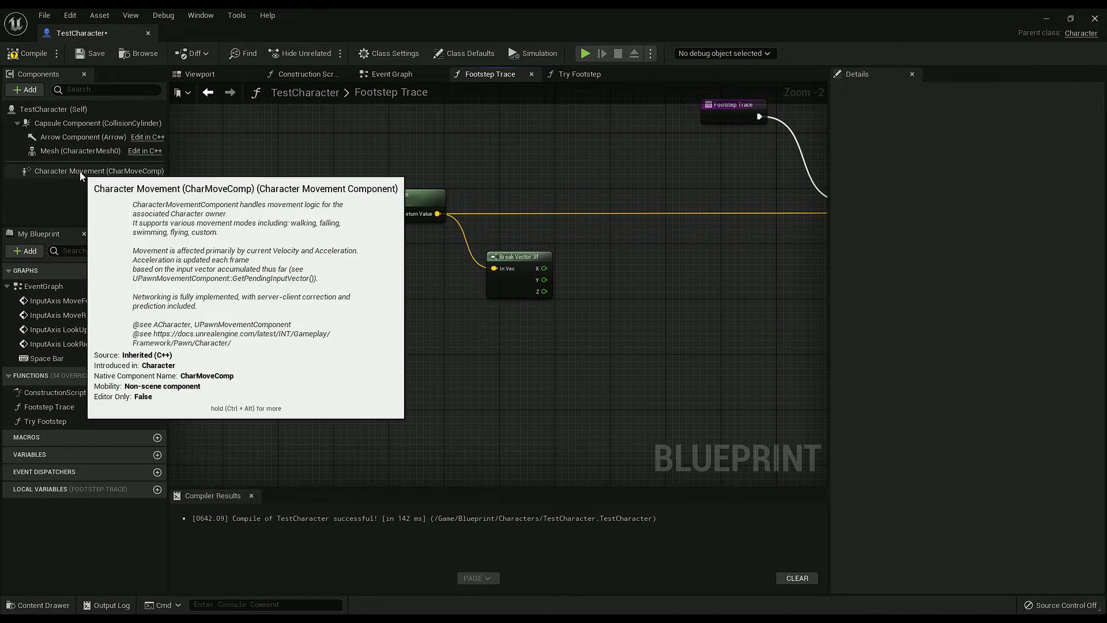
Step: Get the Capsule Component's scaled half height and radius nodes beside the actor location
{"action": "left_click", "coordinate": [97, 124]}
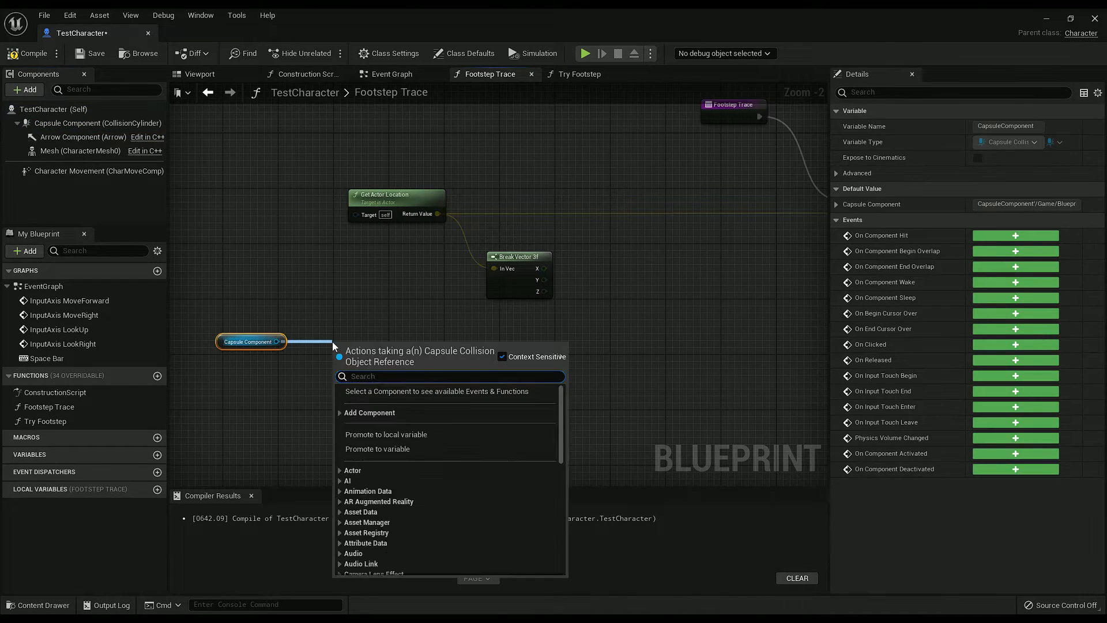
{"action": "type", "text": "get capsule h"}
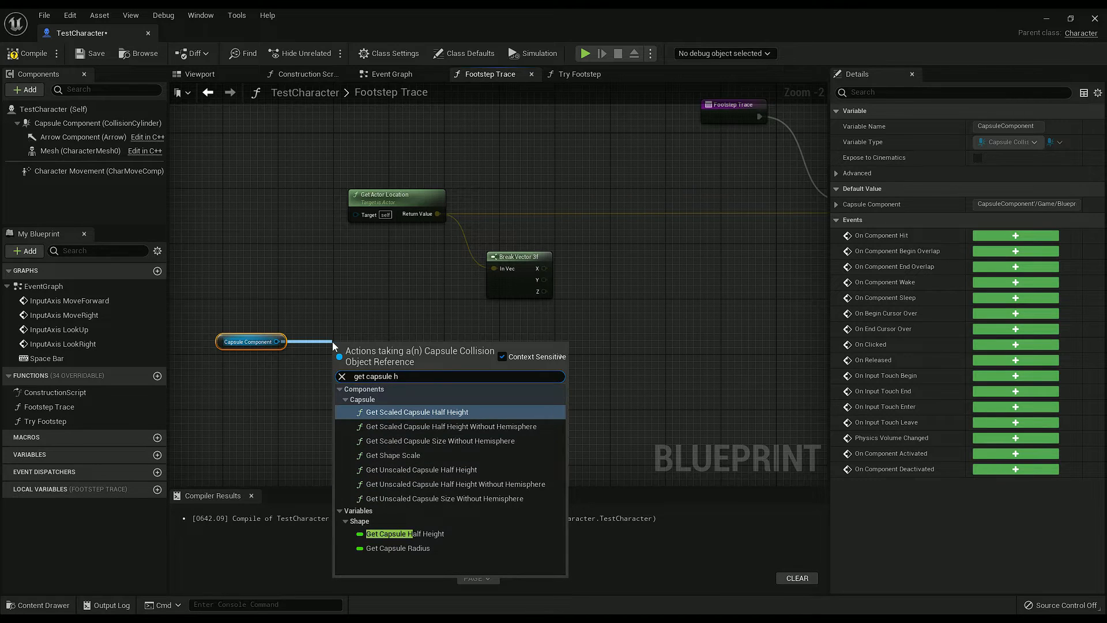
{"action": "left_click", "coordinate": [418, 411]}
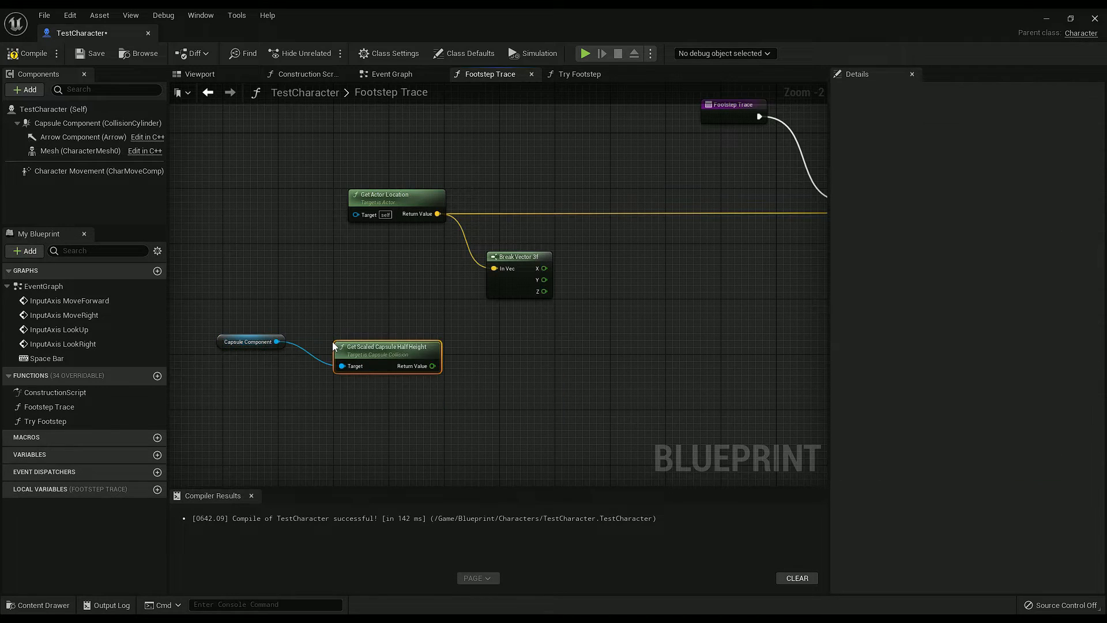
{"action": "left_click_drag", "start_coordinate": [388, 346], "coordinate": [388, 325]}
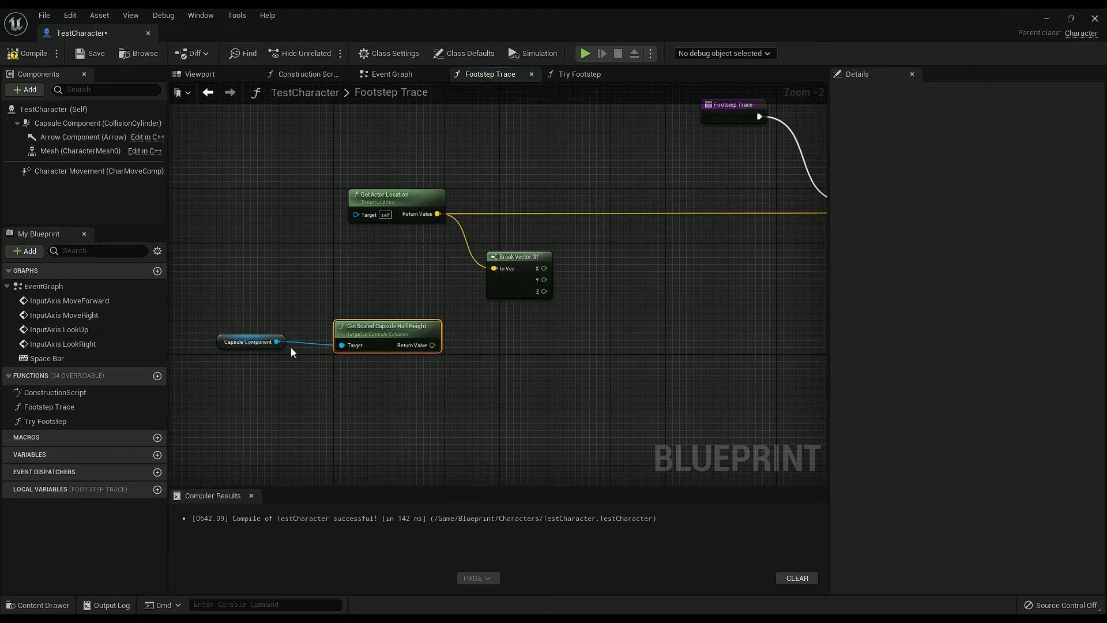
{"action": "left_click_drag", "start_coordinate": [278, 341], "coordinate": [322, 400]}
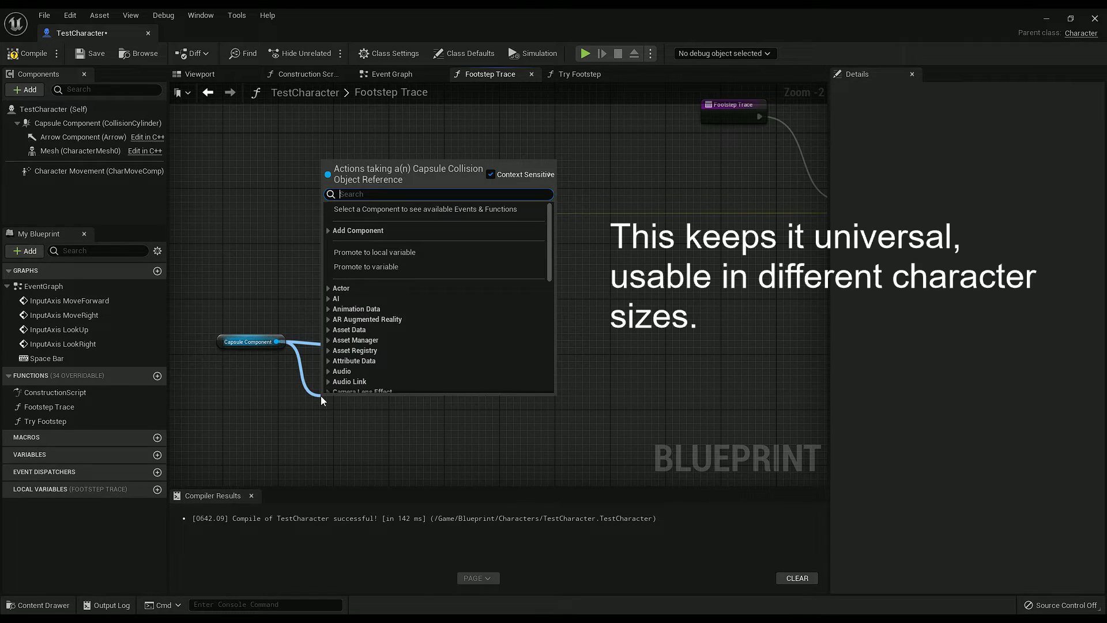
{"action": "type", "text": "get capsule"}
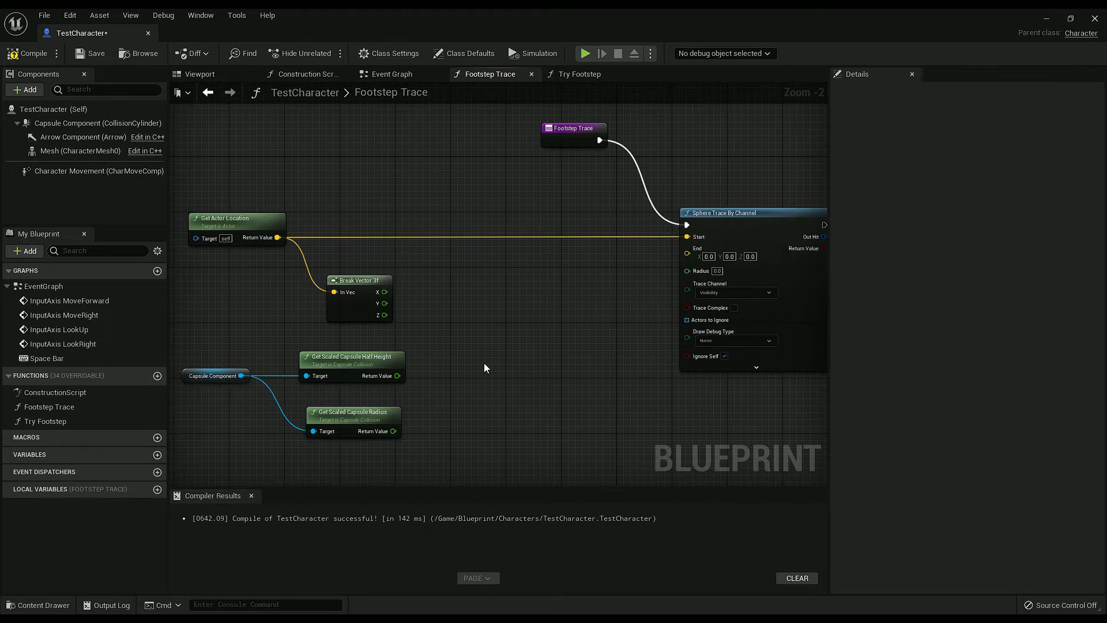
{"action": "left_click", "coordinate": [237, 226]}
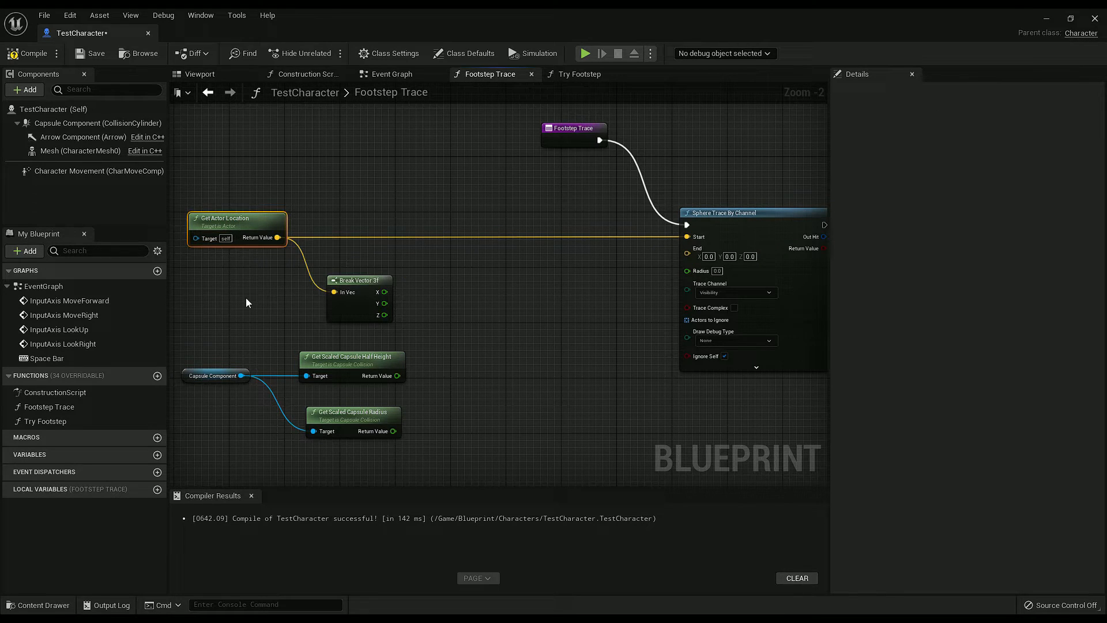
{"action": "mouse_move", "coordinate": [472, 320]}
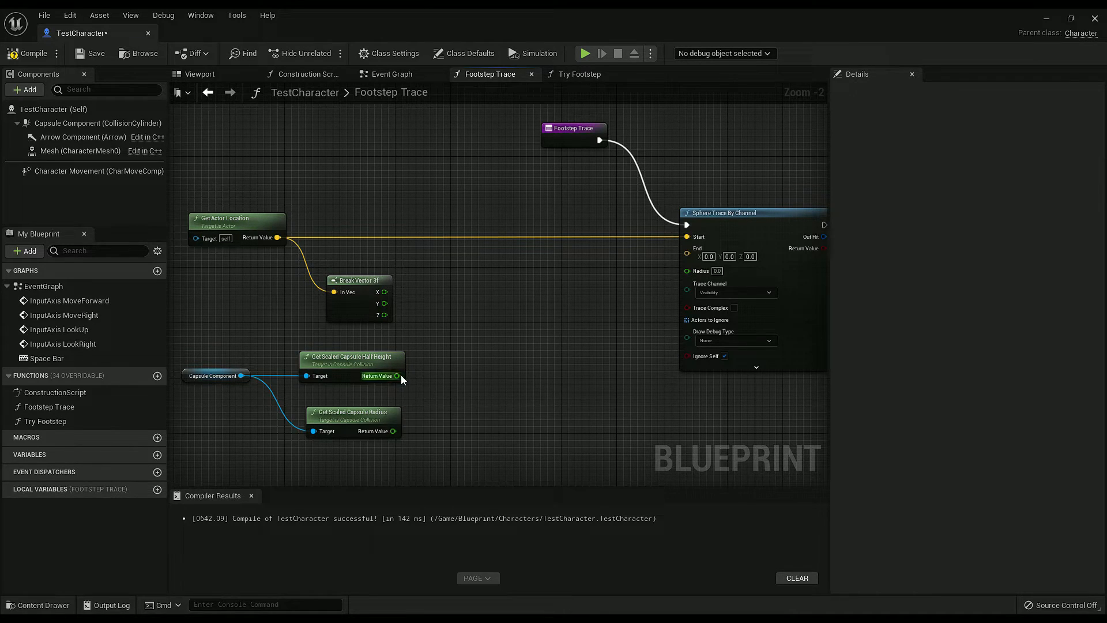
Step: Subtract half height from Z and split the trace End pin into X, Y, Z for wiring
{"action": "left_click_drag", "start_coordinate": [385, 316], "coordinate": [452, 318]}
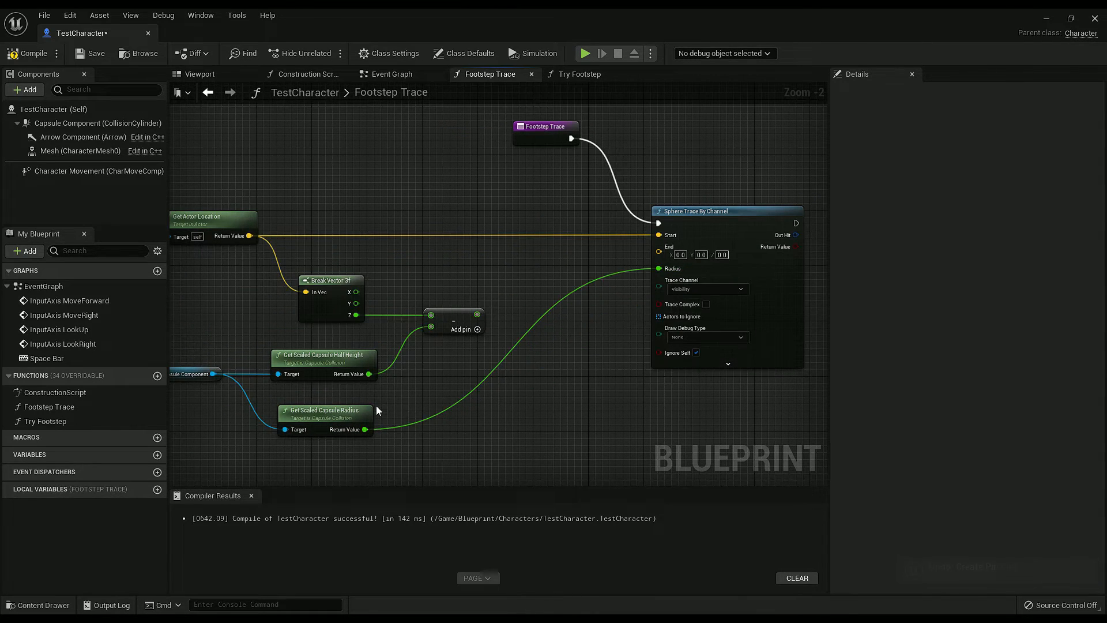
{"action": "right_click", "coordinate": [669, 246]}
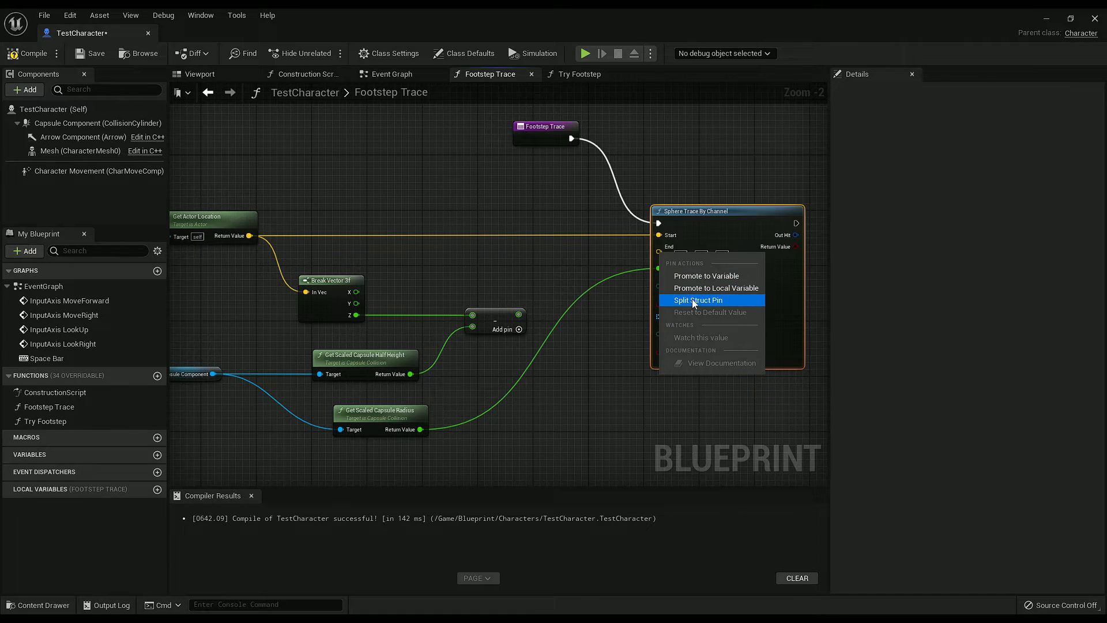
{"action": "left_click", "coordinate": [699, 299]}
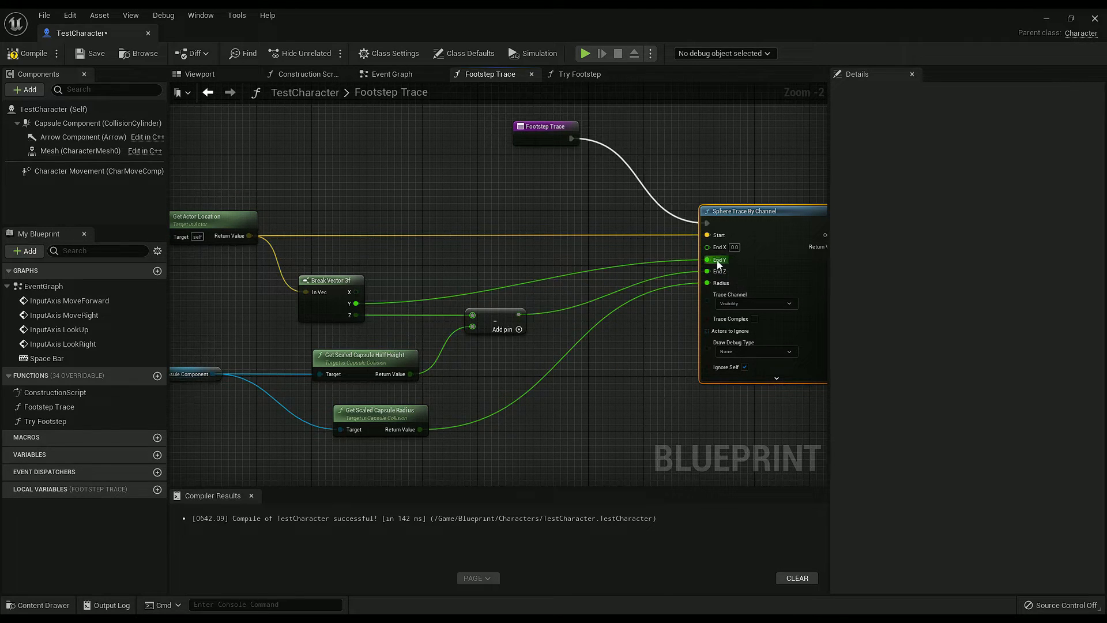
{"action": "scroll", "scroll_direction": "down", "scroll_amount": 3}
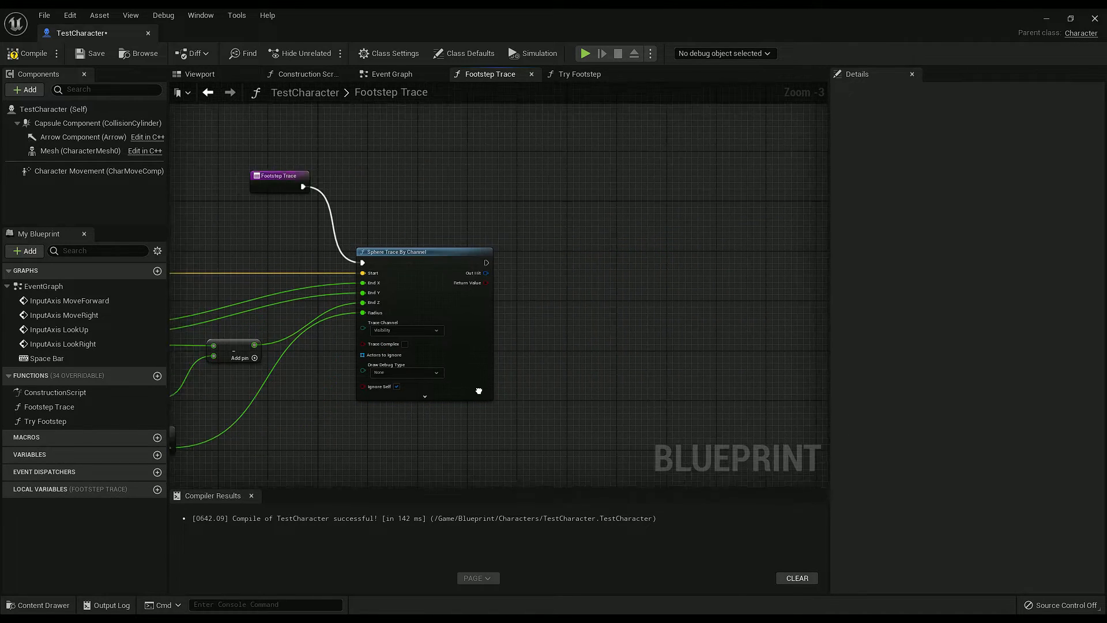
{"action": "scroll", "scroll_direction": "up", "scroll_amount": 3}
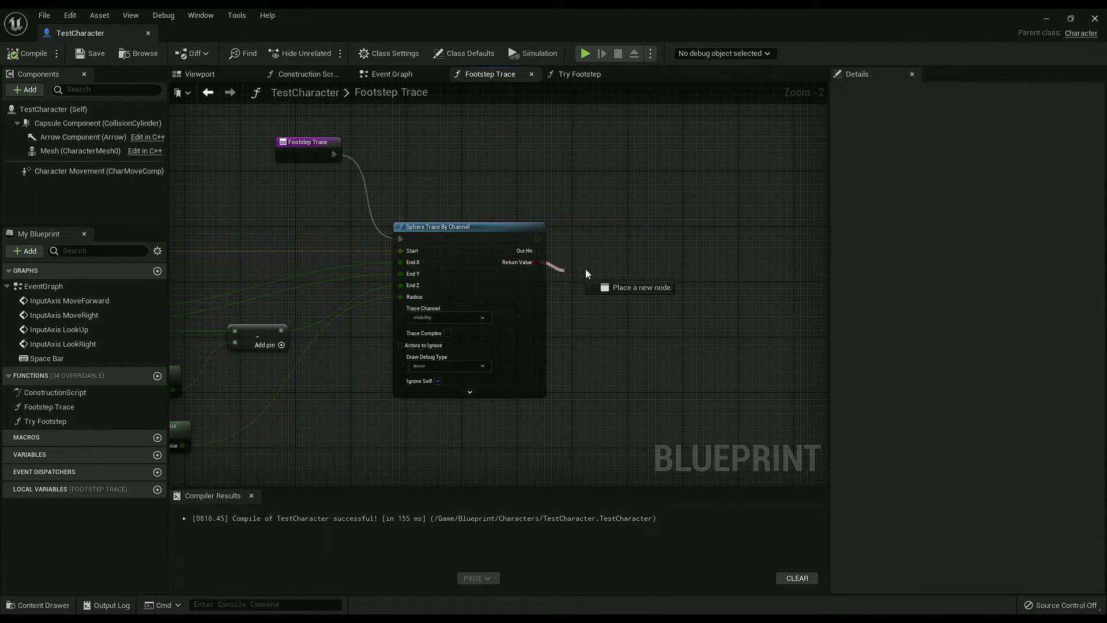
Step: End the function with a Return Node outputting the trace result as a boolean named Success
{"action": "type", "text": "bran"}
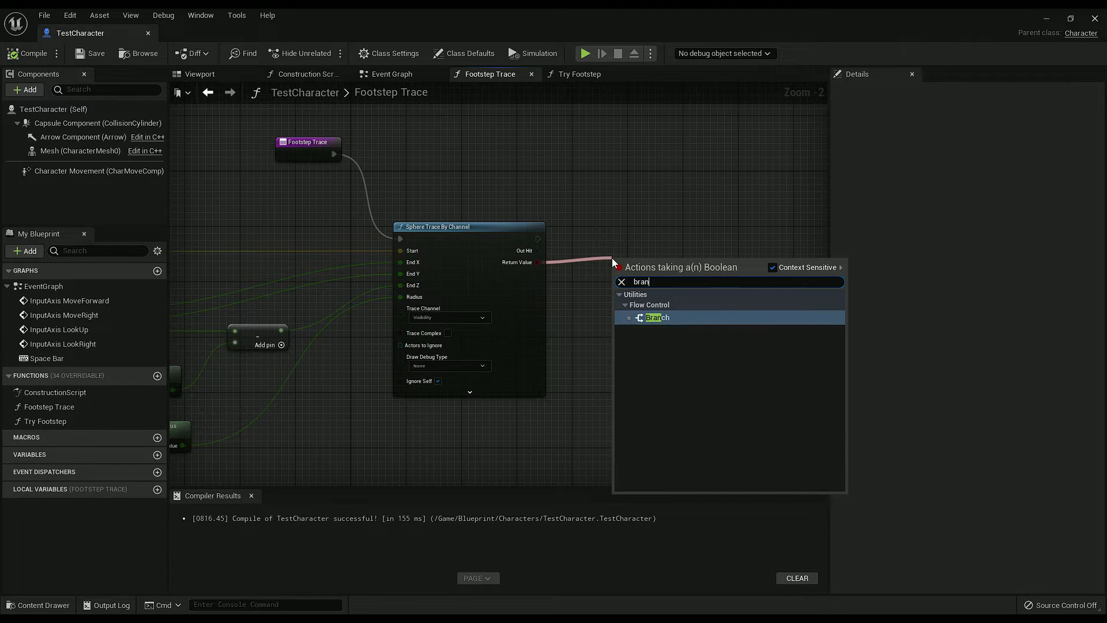
{"action": "left_click", "coordinate": [656, 317]}
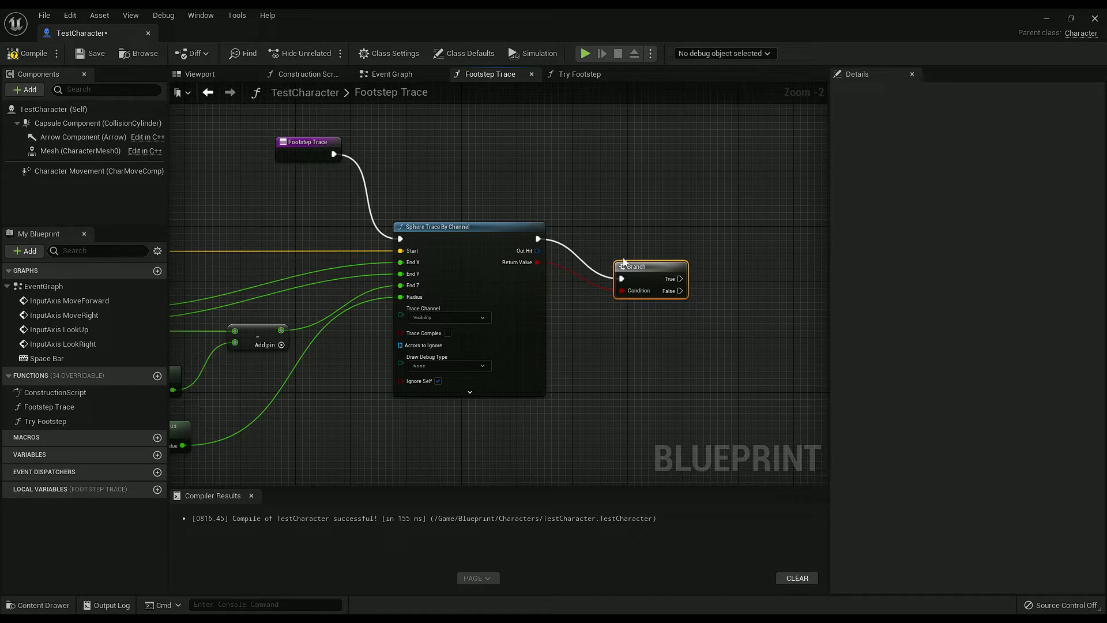
{"action": "left_click_drag", "start_coordinate": [649, 276], "coordinate": [628, 244]}
{"action": "type", "text": "return"}
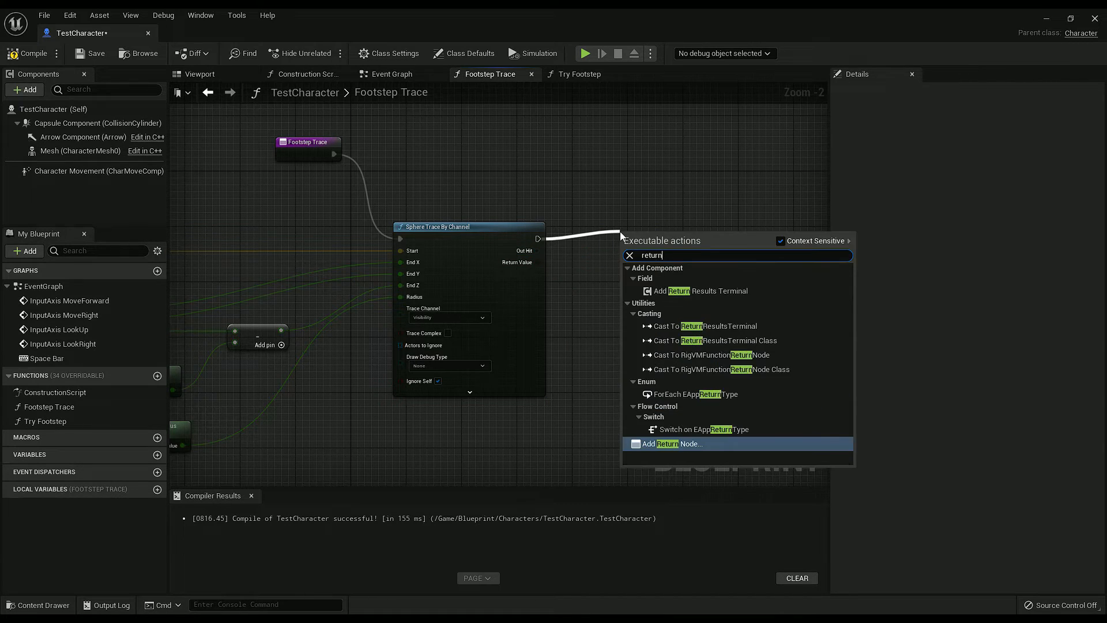
{"action": "left_click", "coordinate": [667, 443]}
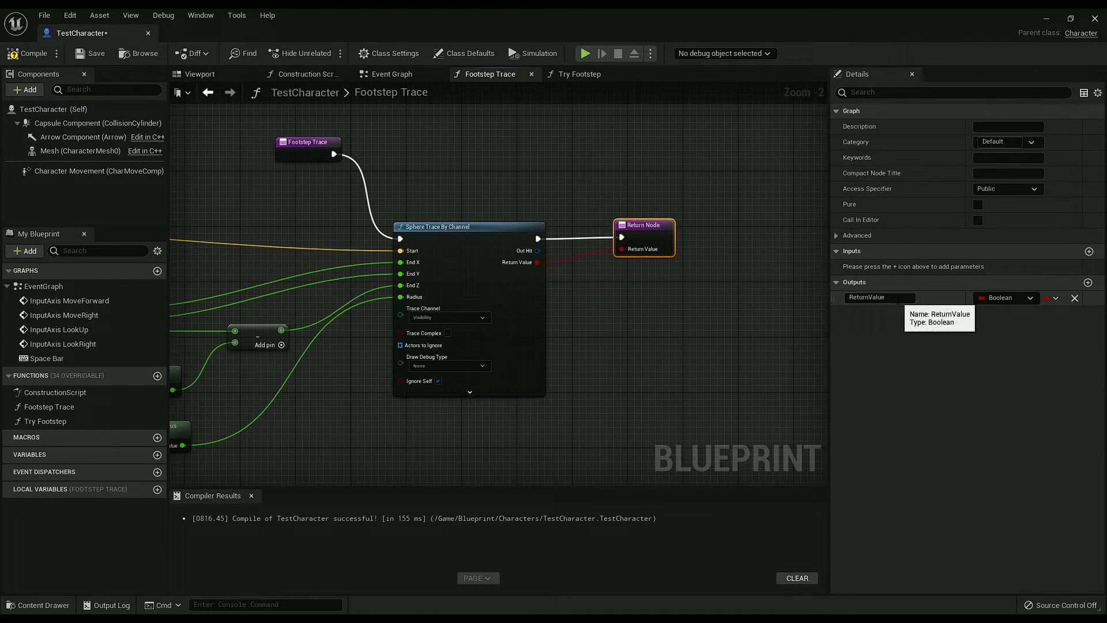
{"action": "double_click", "coordinate": [880, 297]}
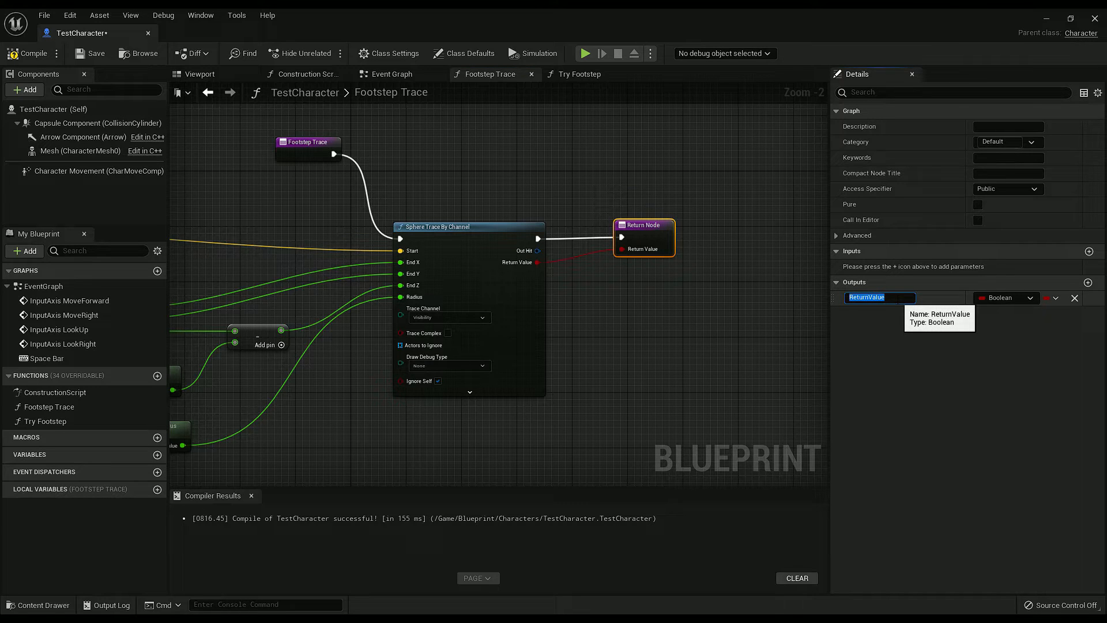
{"action": "type", "text": "Success"}
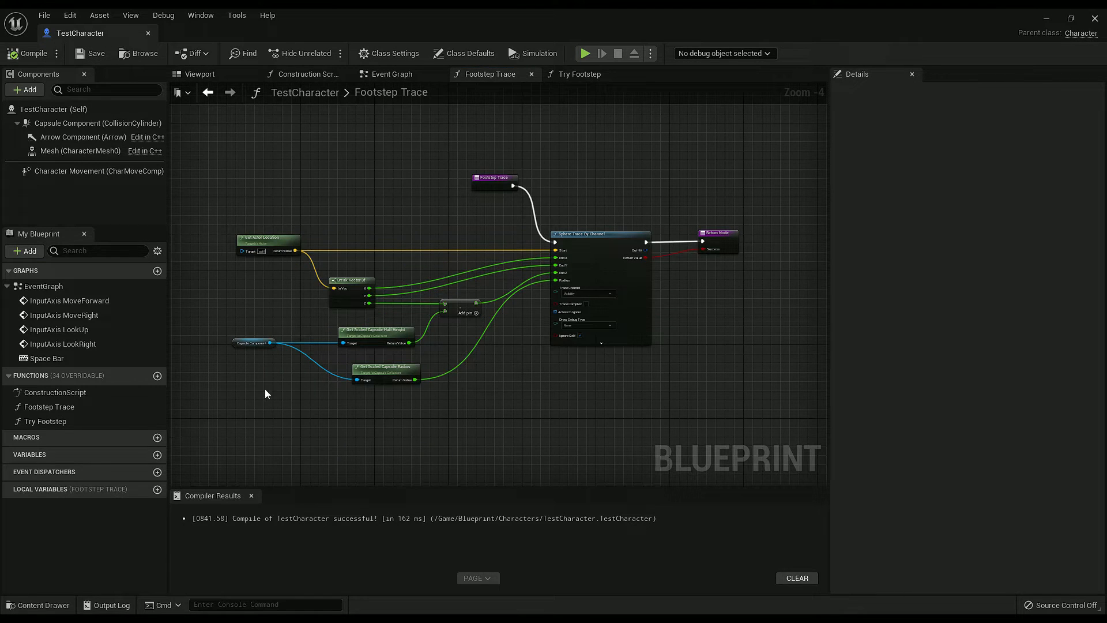
{"action": "mouse_move", "coordinate": [46, 422]}
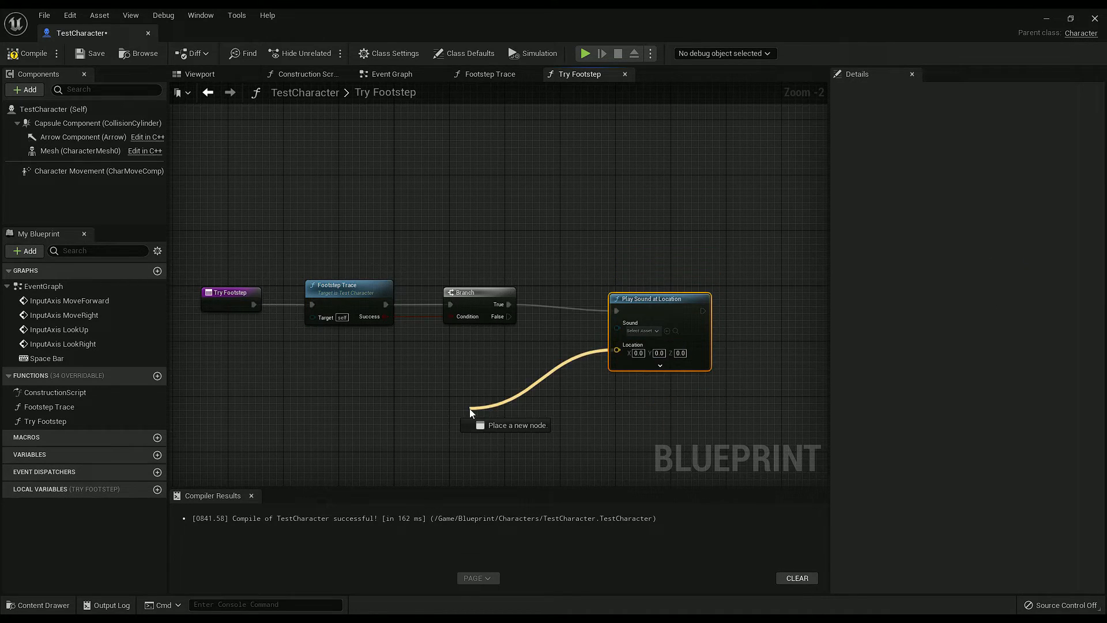
Step: Play the concrete footstep cue at Get Actor Location in Try Footstep
{"action": "type", "text": "get actor l"}
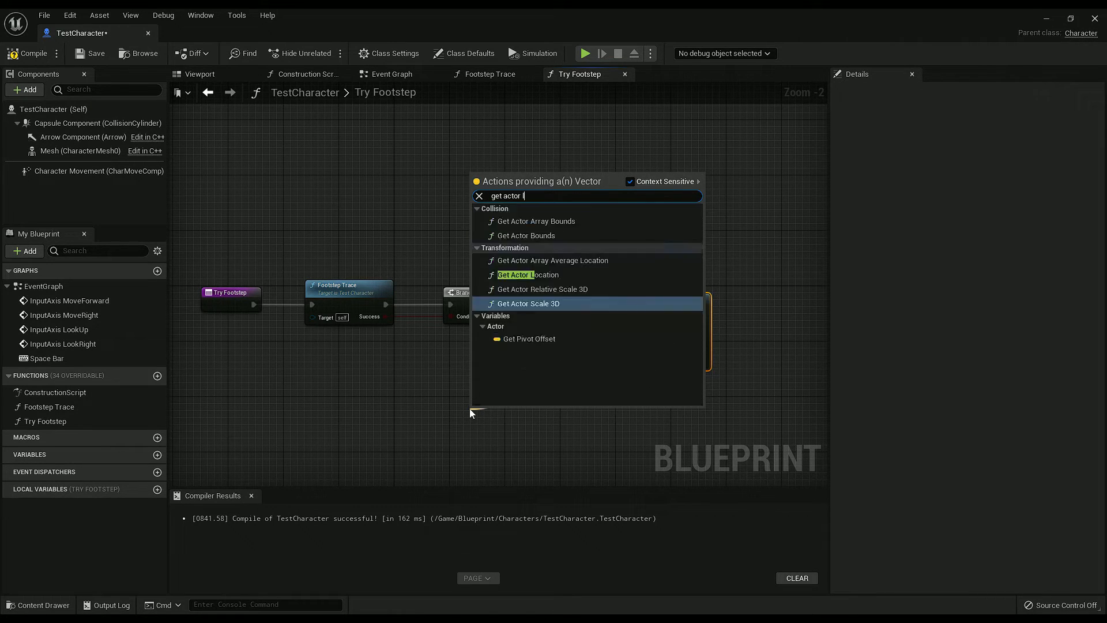
{"action": "left_click", "coordinate": [527, 275]}
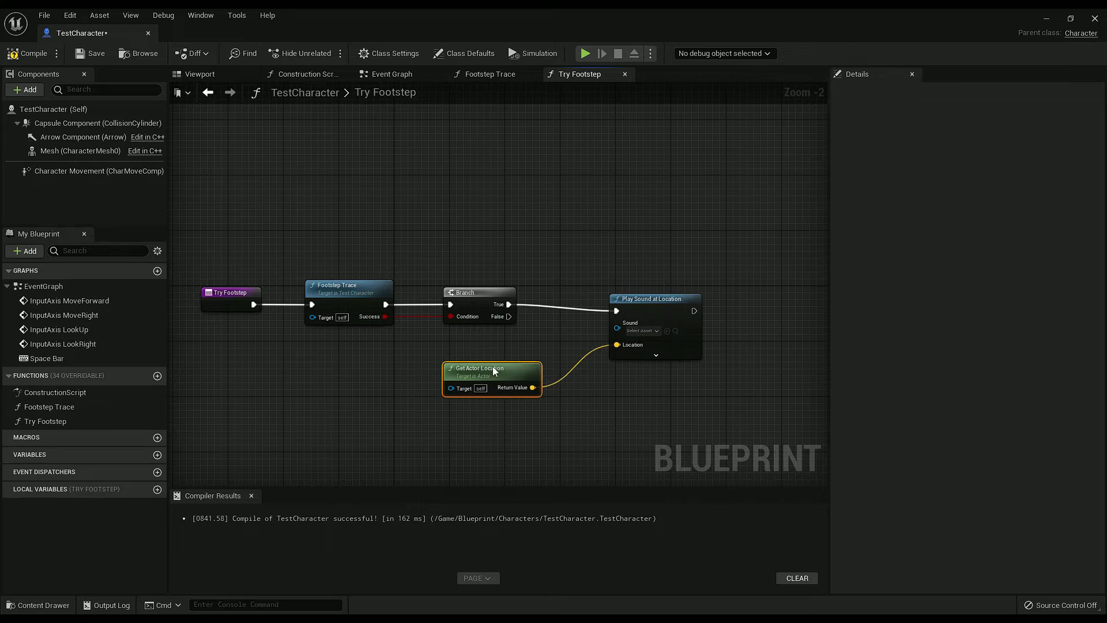
{"action": "left_click", "coordinate": [639, 330]}
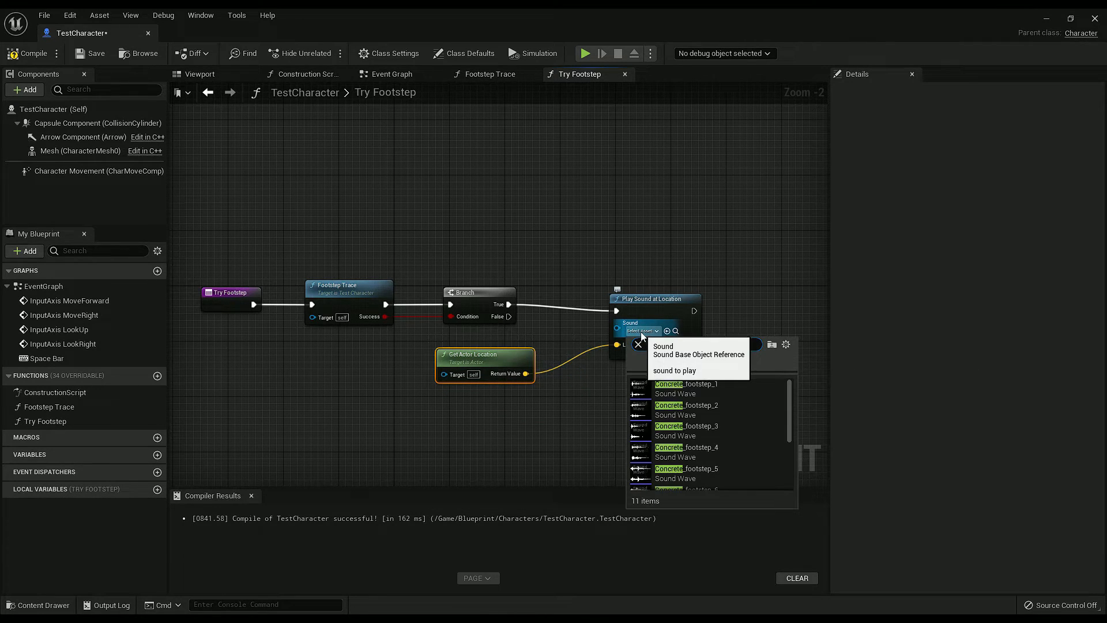
{"action": "type", "text": "concrete"}
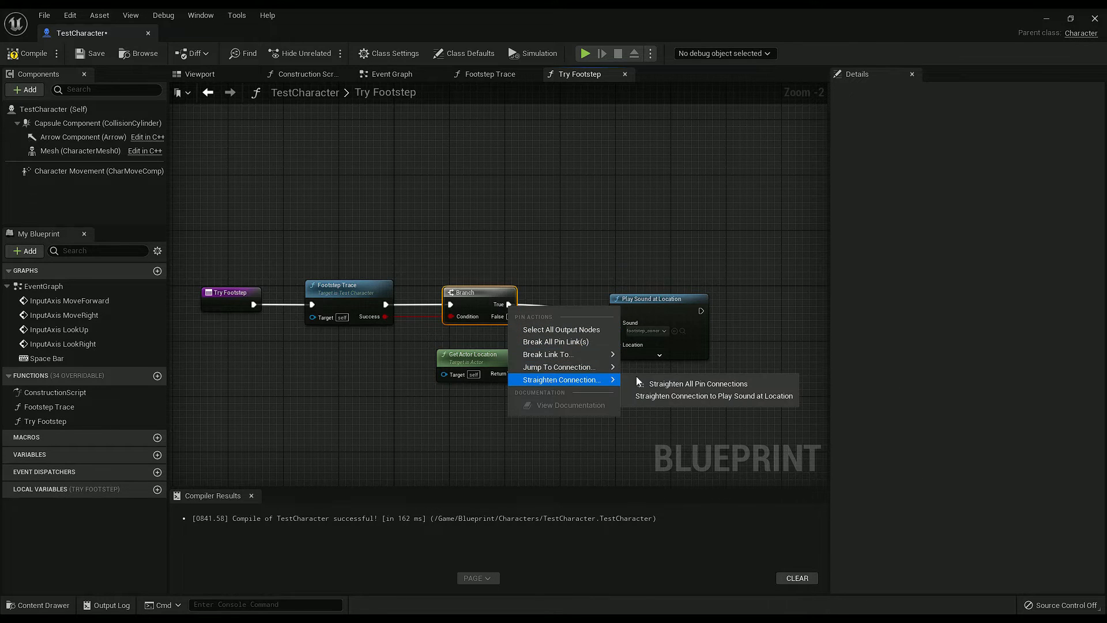
{"action": "left_click", "coordinate": [391, 73]}
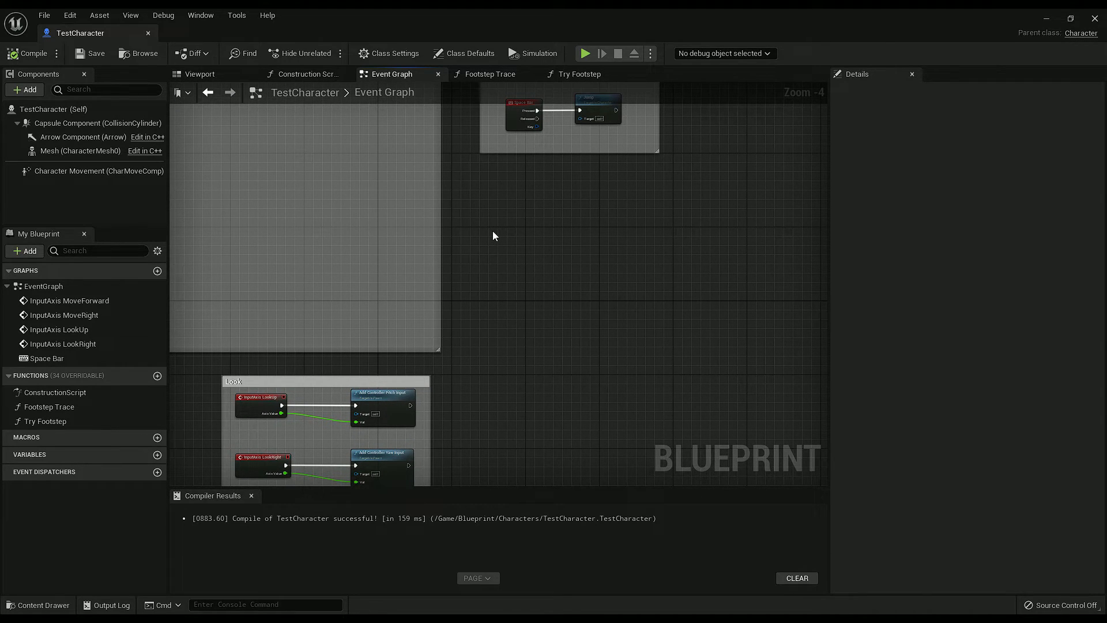
Step: Add a Footstep_Timeline node to the Event Graph canvas
{"action": "type", "text": "timelin"}
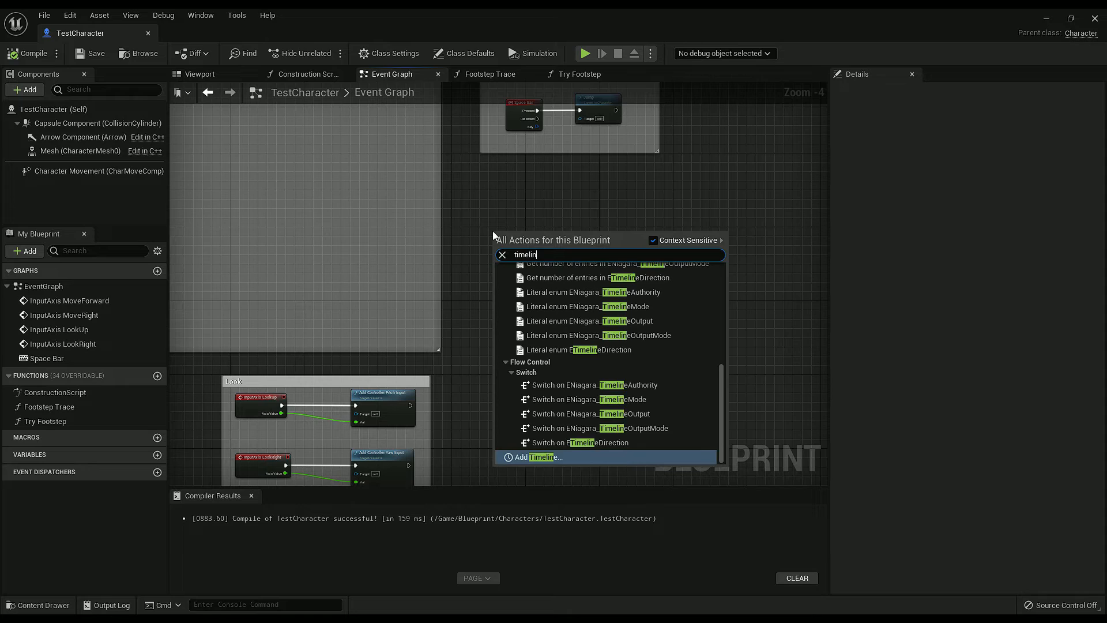
{"action": "left_click", "coordinate": [539, 456]}
{"action": "type", "text": "Footstep_Timeline"}
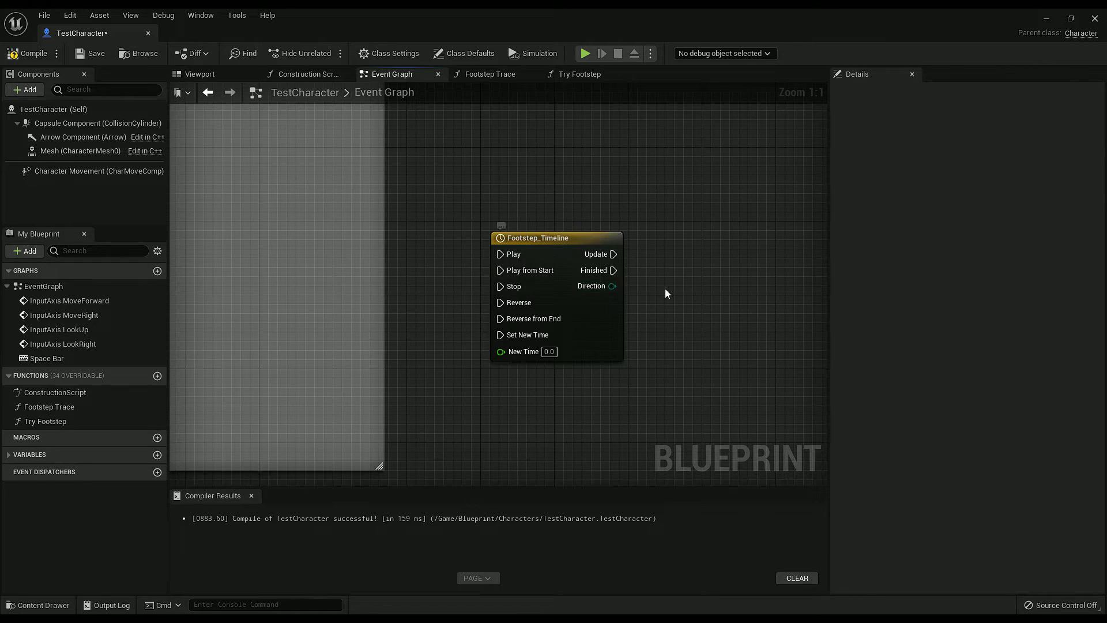
Step: Add a float track named Footstep to Footstep_Timeline with length 0.50 seconds
{"action": "double_click", "coordinate": [532, 237]}
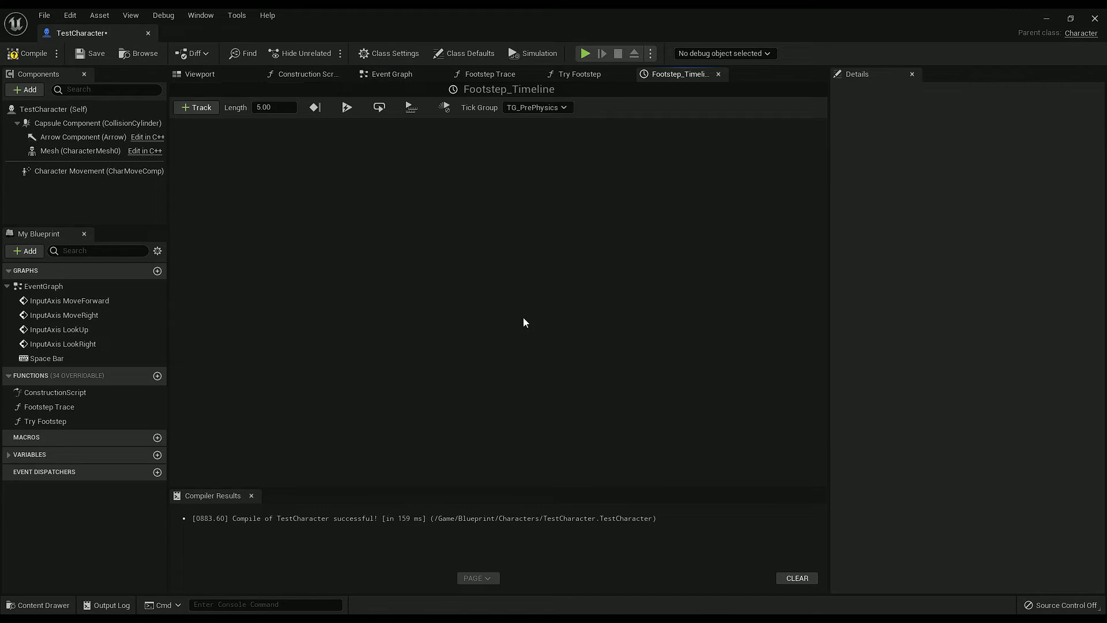
{"action": "left_click", "coordinate": [196, 107]}
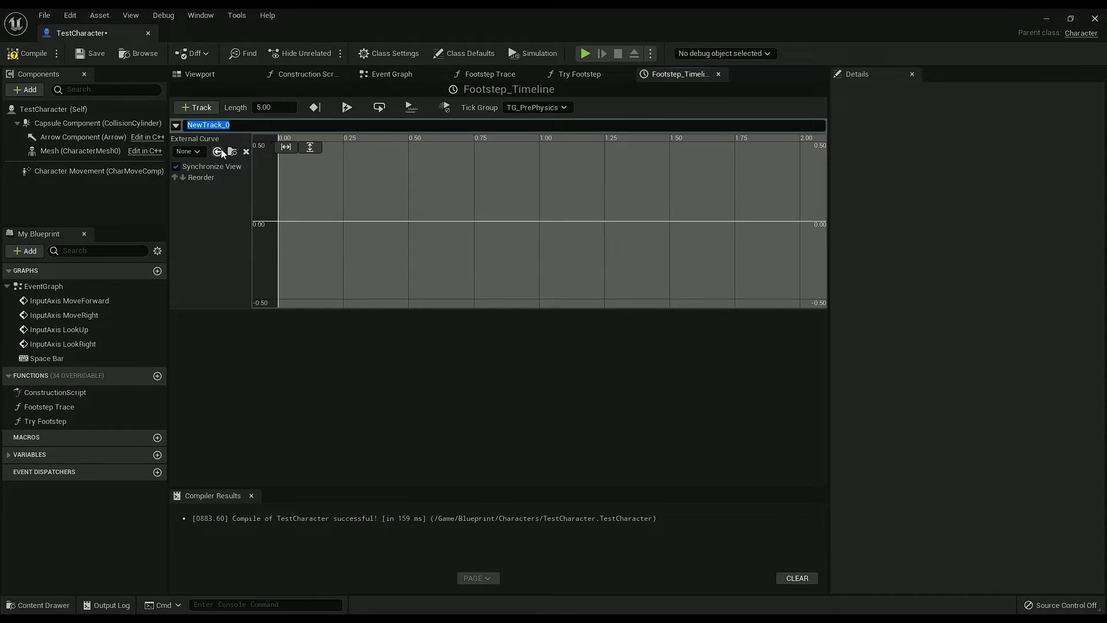
{"action": "type", "text": "Footstep"}
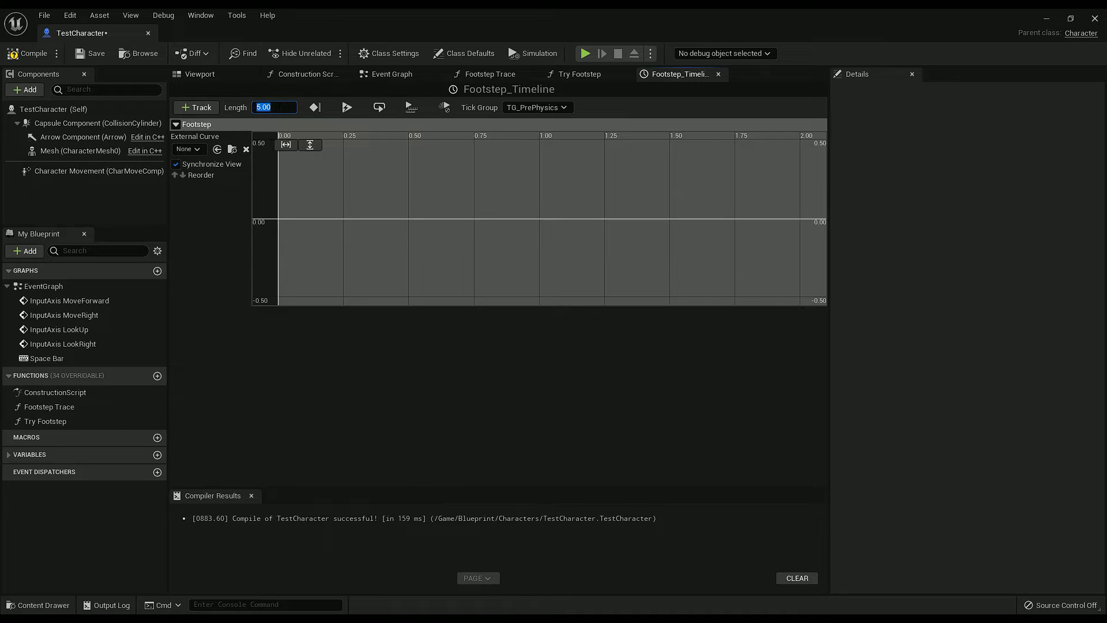
{"action": "type", "text": "0.50"}
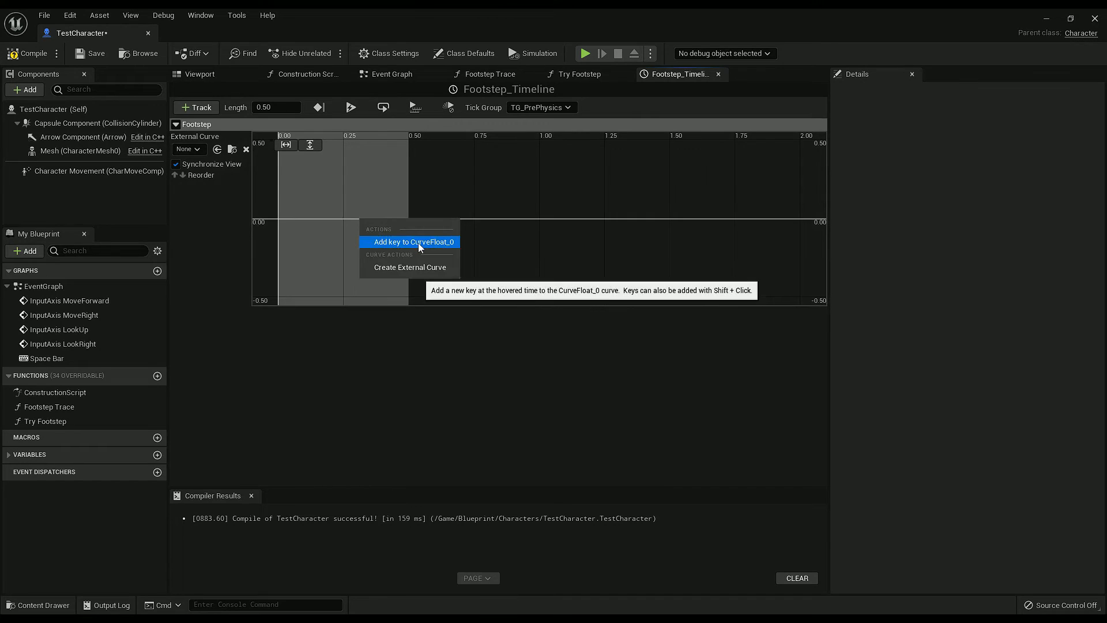
Step: Key the Footstep curve at time 0.5 and set the timeline to loop
{"action": "left_click", "coordinate": [409, 240]}
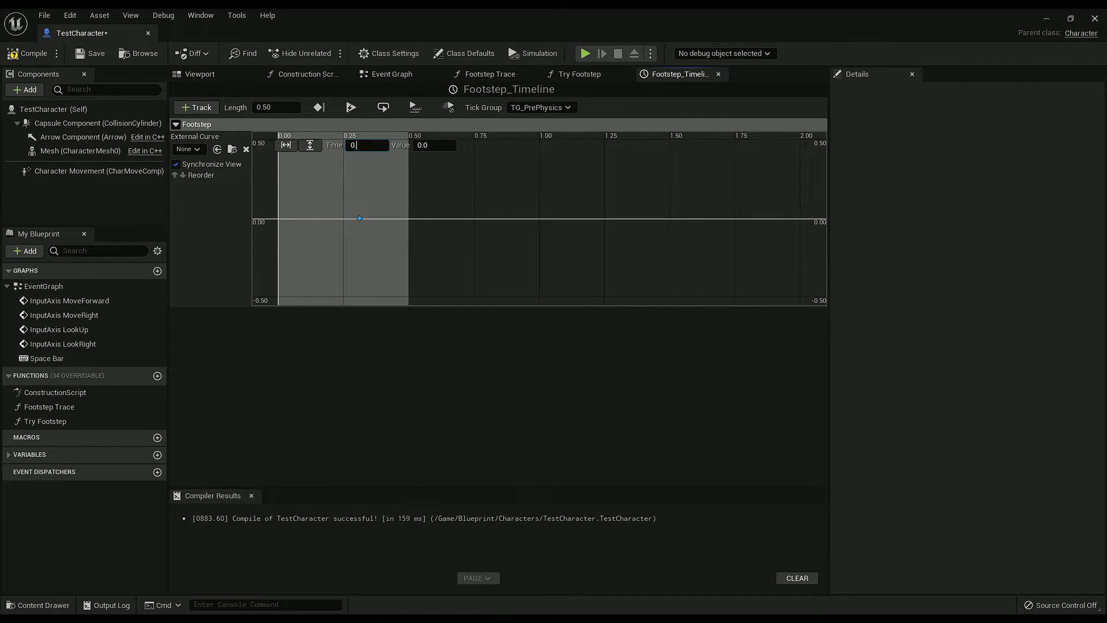
{"action": "type", "text": "0.5"}
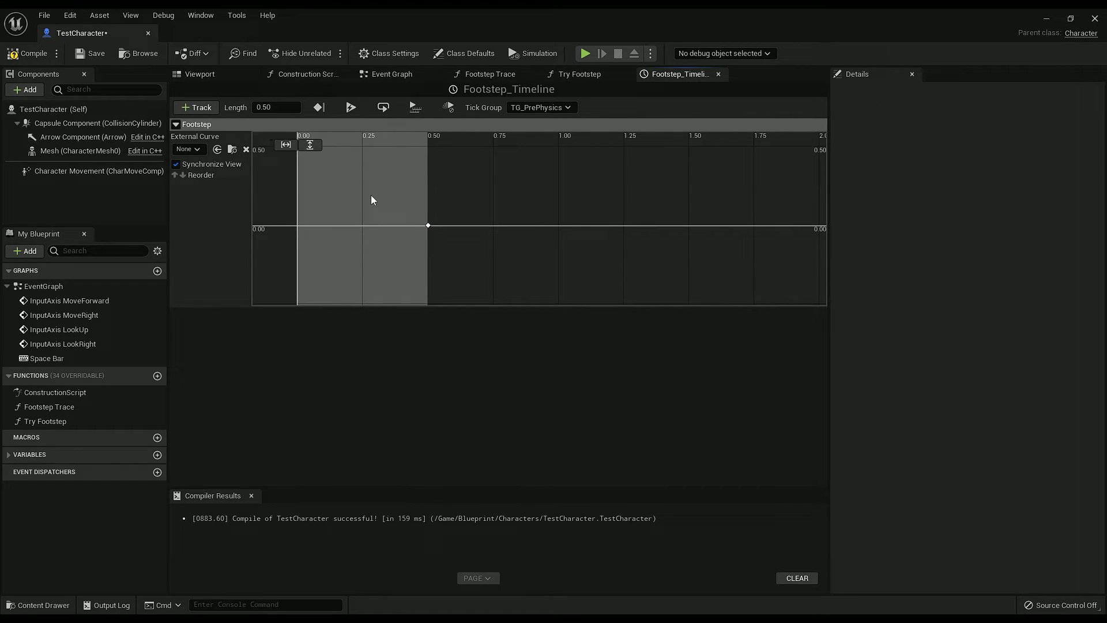
{"action": "mouse_move", "coordinate": [433, 181]}
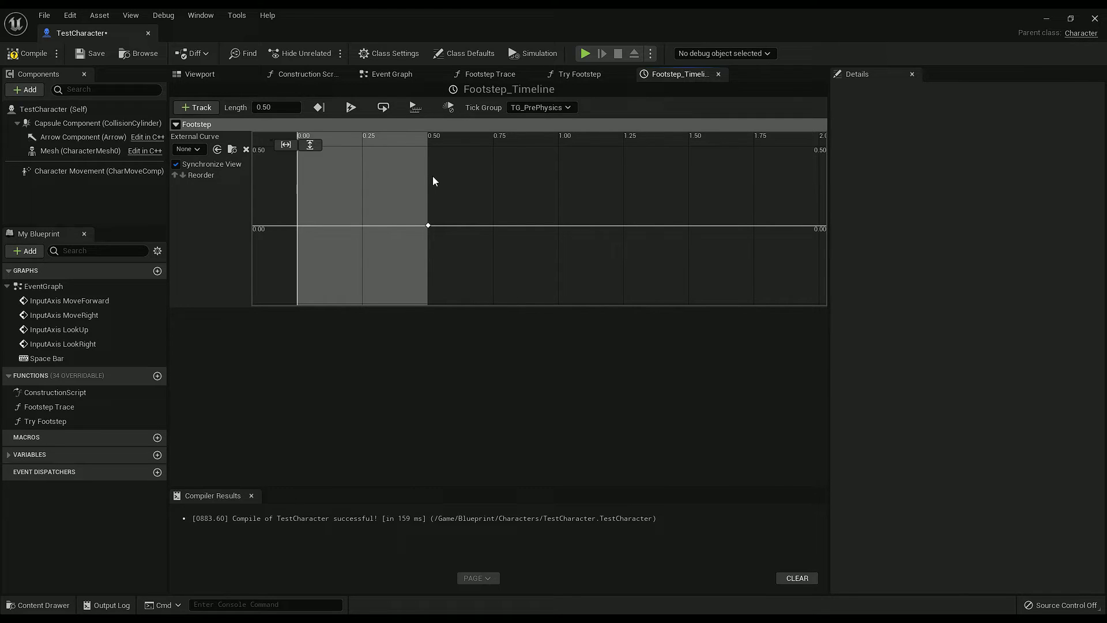
{"action": "mouse_move", "coordinate": [414, 185]}
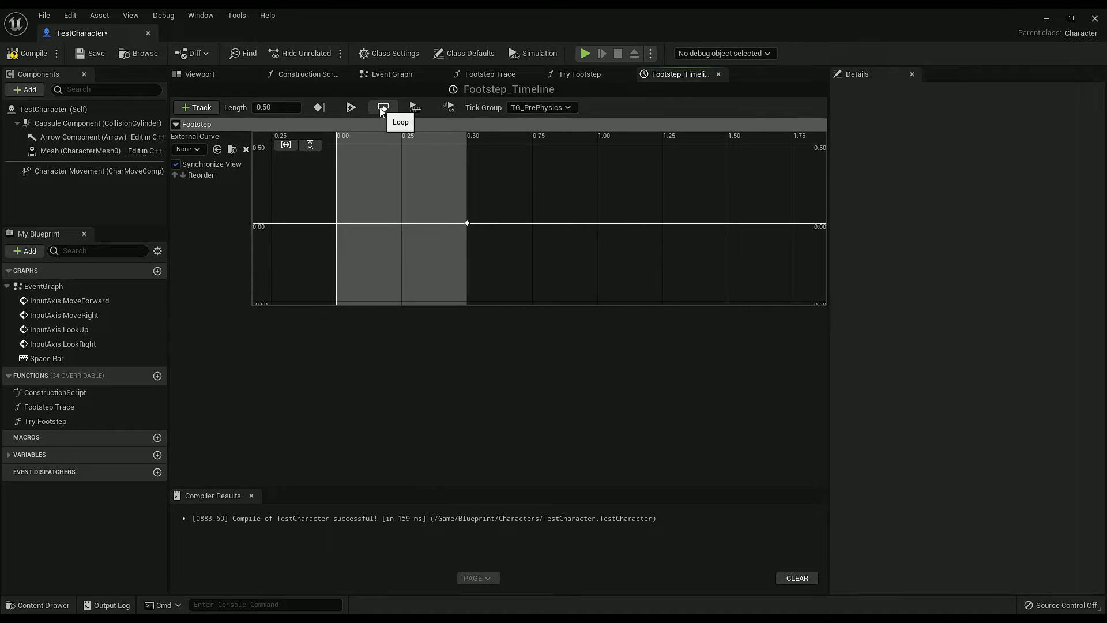
{"action": "left_click", "coordinate": [383, 107]}
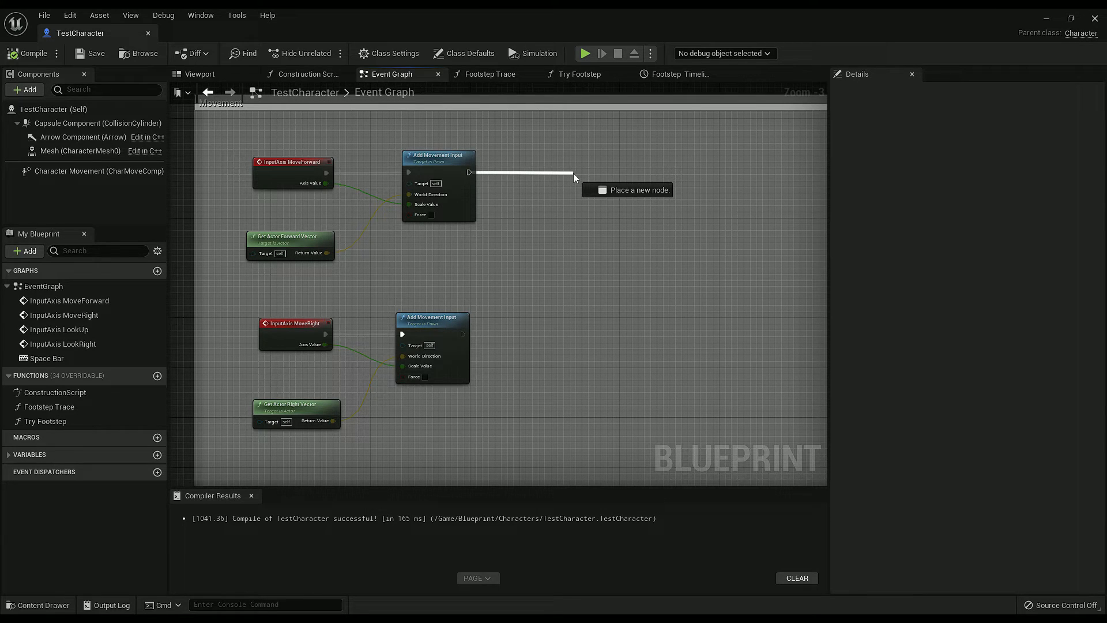
Step: Feed Get Velocity's length into the Branch and play Footstep_Timeline on True
{"action": "type", "text": "get veloc"}
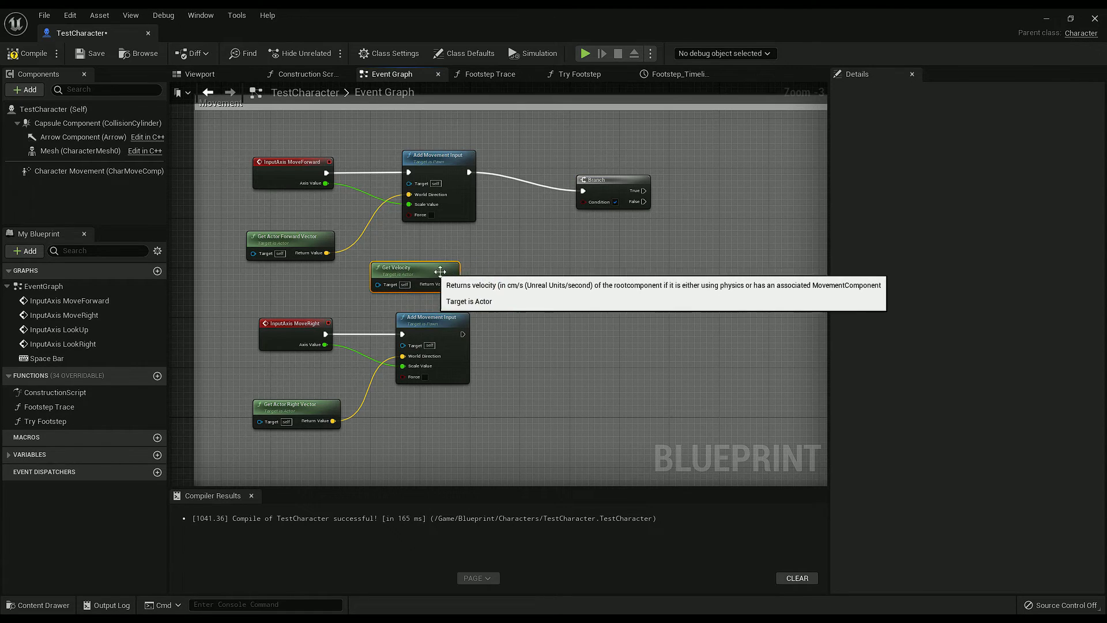
{"action": "left_click_drag", "start_coordinate": [450, 283], "coordinate": [495, 290]}
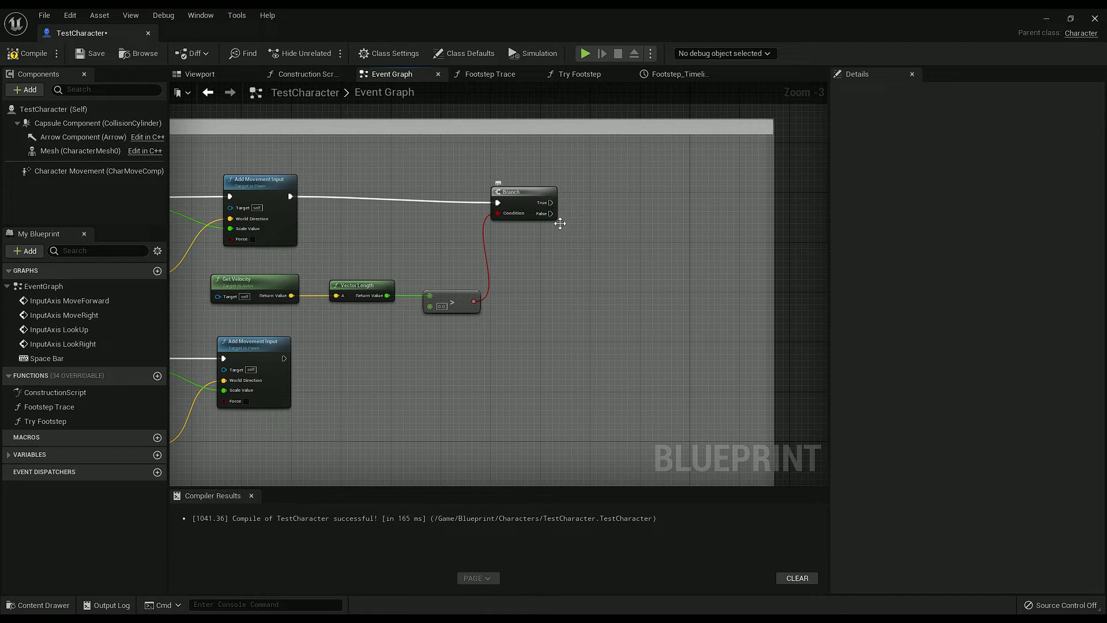
{"action": "right_click", "coordinate": [560, 224]}
{"action": "type", "text": "pla"}
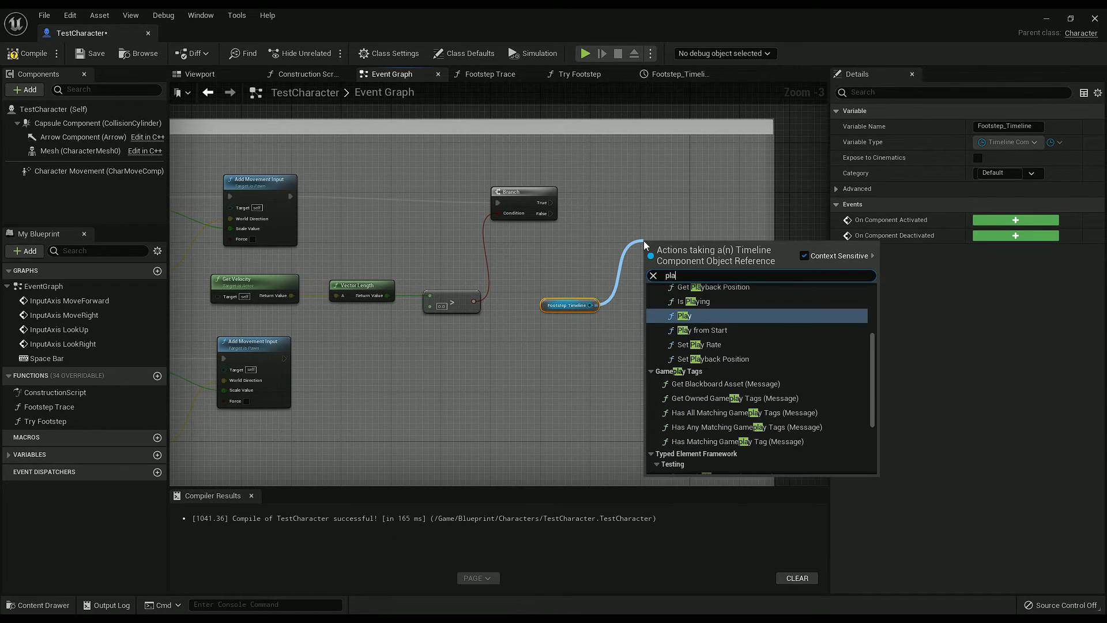
{"action": "left_click", "coordinate": [683, 316]}
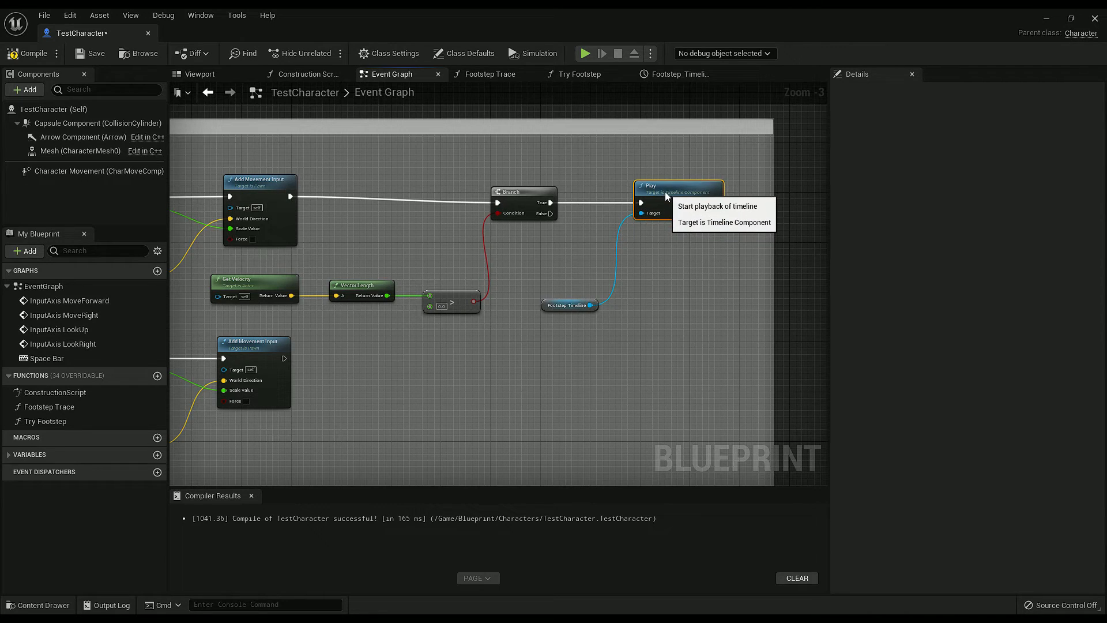
{"action": "left_click", "coordinate": [556, 304]}
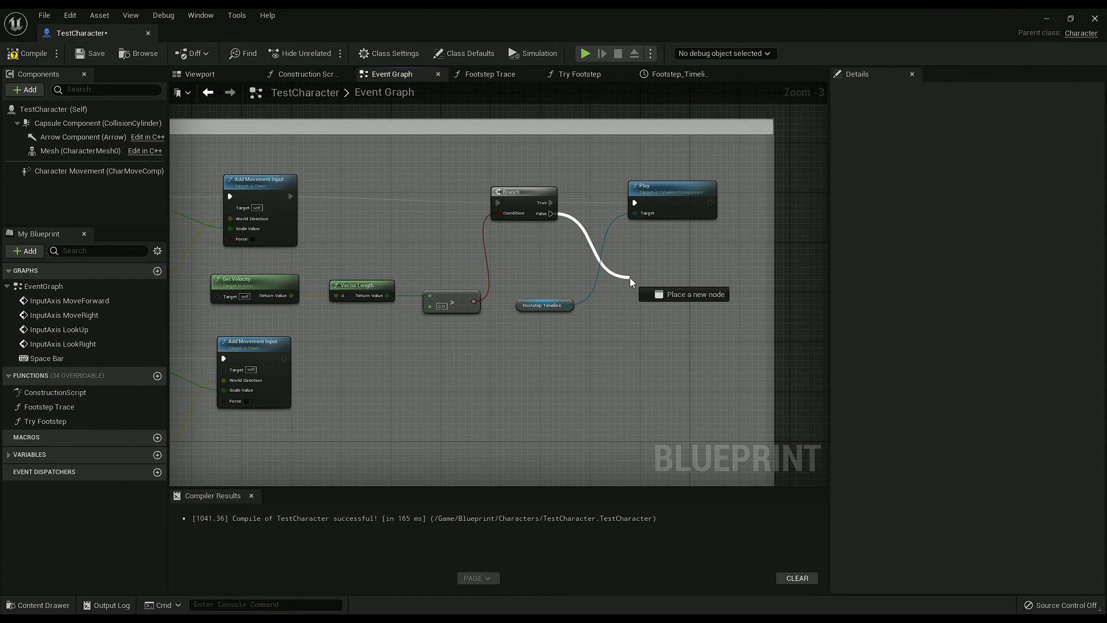
Step: Stop Footstep_Timeline from the Branch's False output
{"action": "type", "text": "stop"}
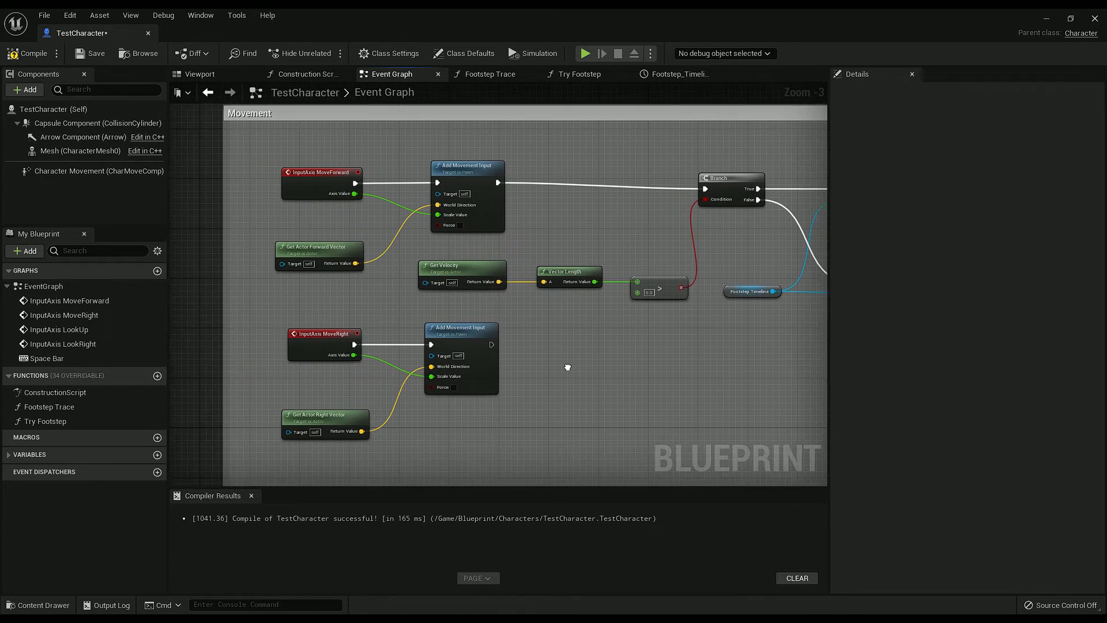
{"action": "left_click", "coordinate": [305, 332]}
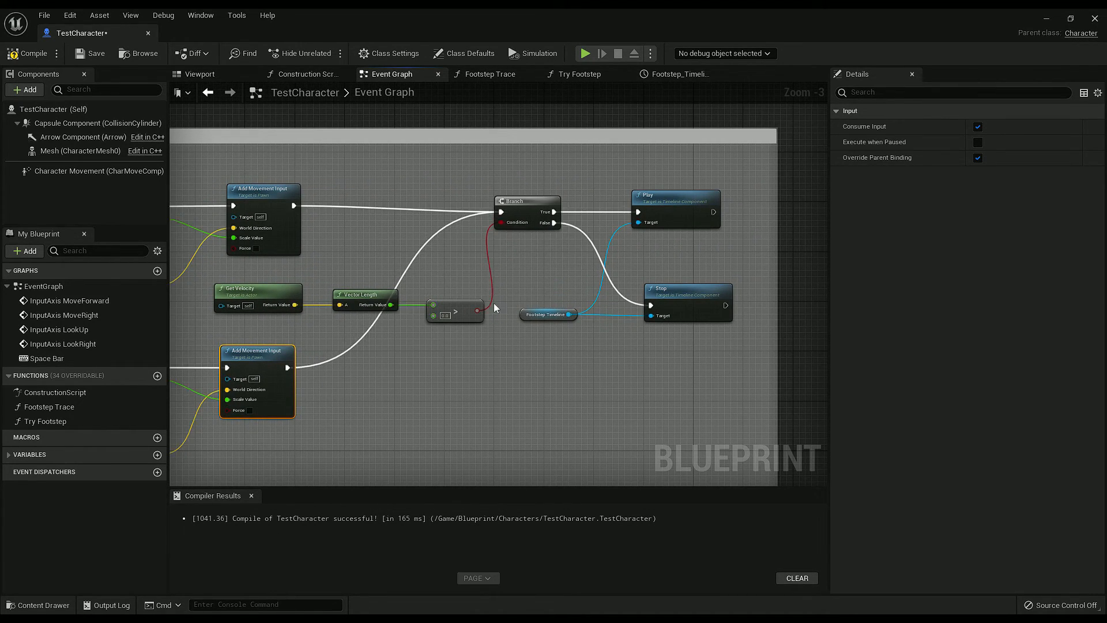
{"action": "scroll", "scroll_direction": "down", "scroll_amount": 3}
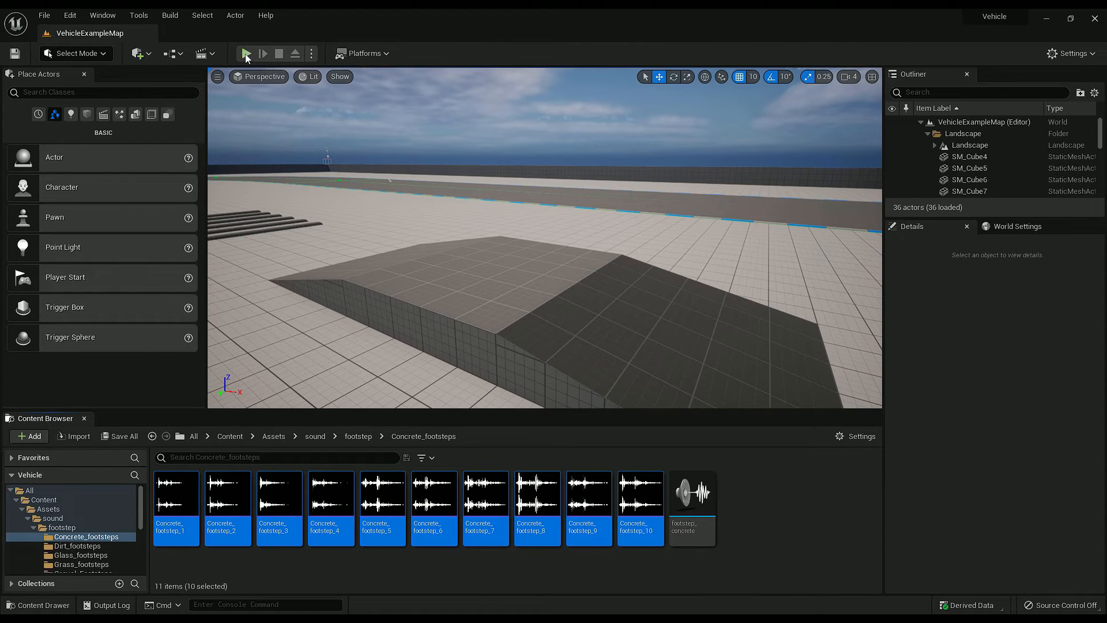
Step: Run a play session in the level to hear the footsteps, then stop it
{"action": "left_click", "coordinate": [246, 54]}
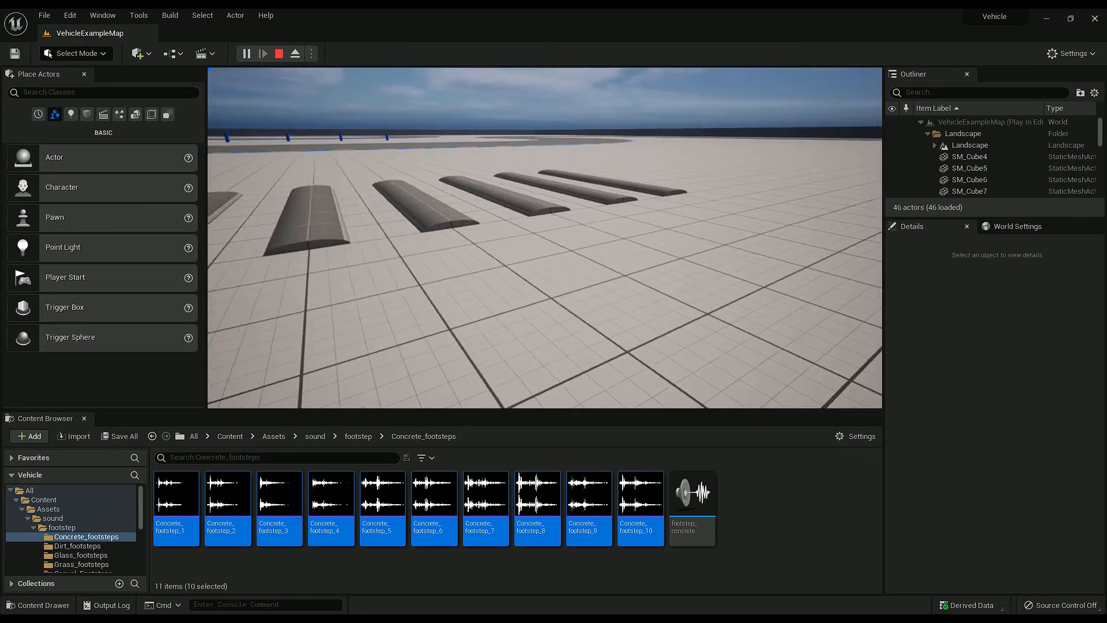
{"action": "left_click", "coordinate": [278, 53]}
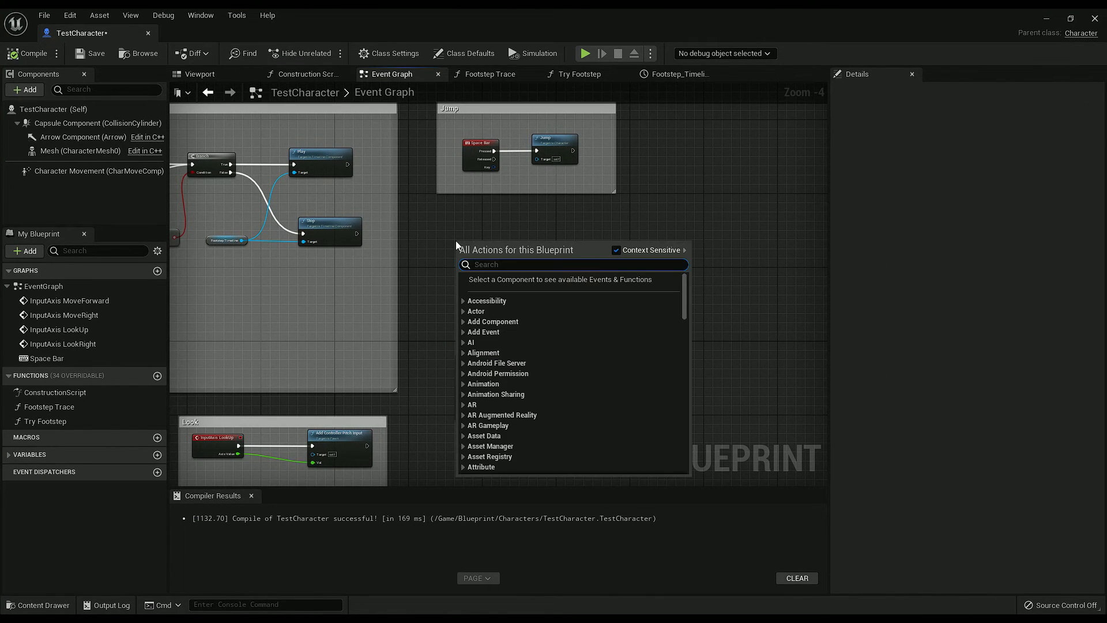
Step: Add Event On Landed and connect it to Try Footstep
{"action": "type", "text": "on landed"}
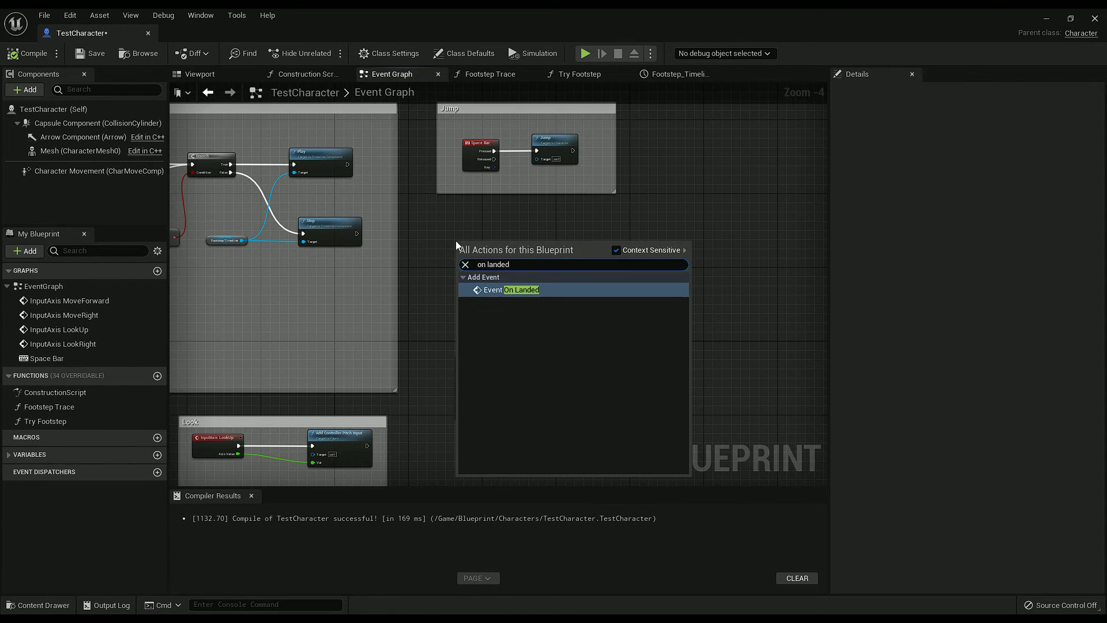
{"action": "left_click", "coordinate": [520, 289]}
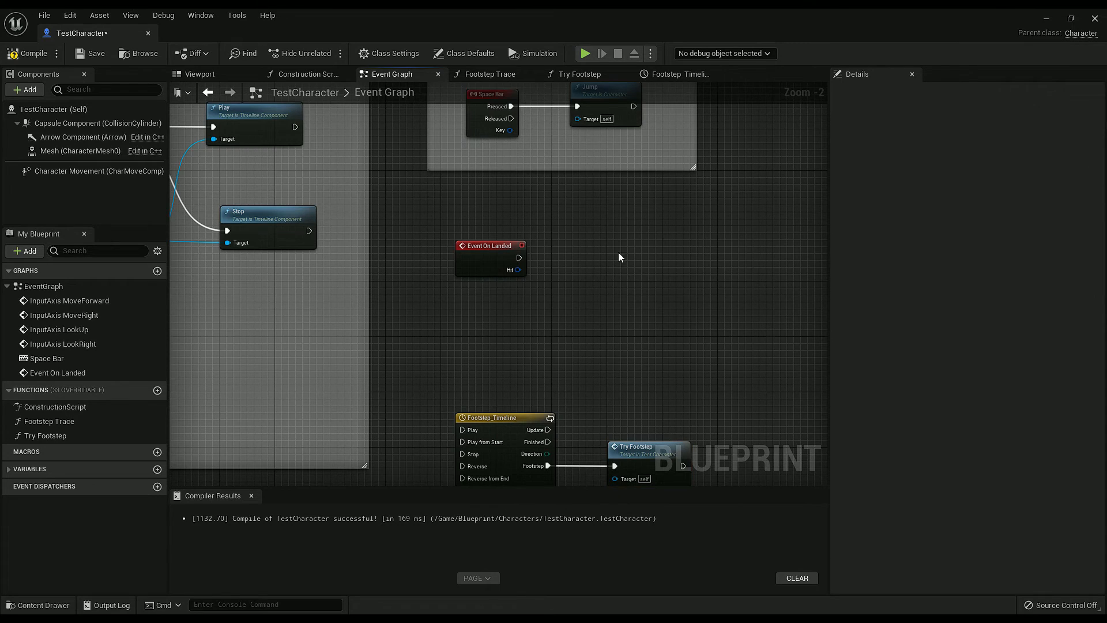
{"action": "left_click", "coordinate": [633, 244]}
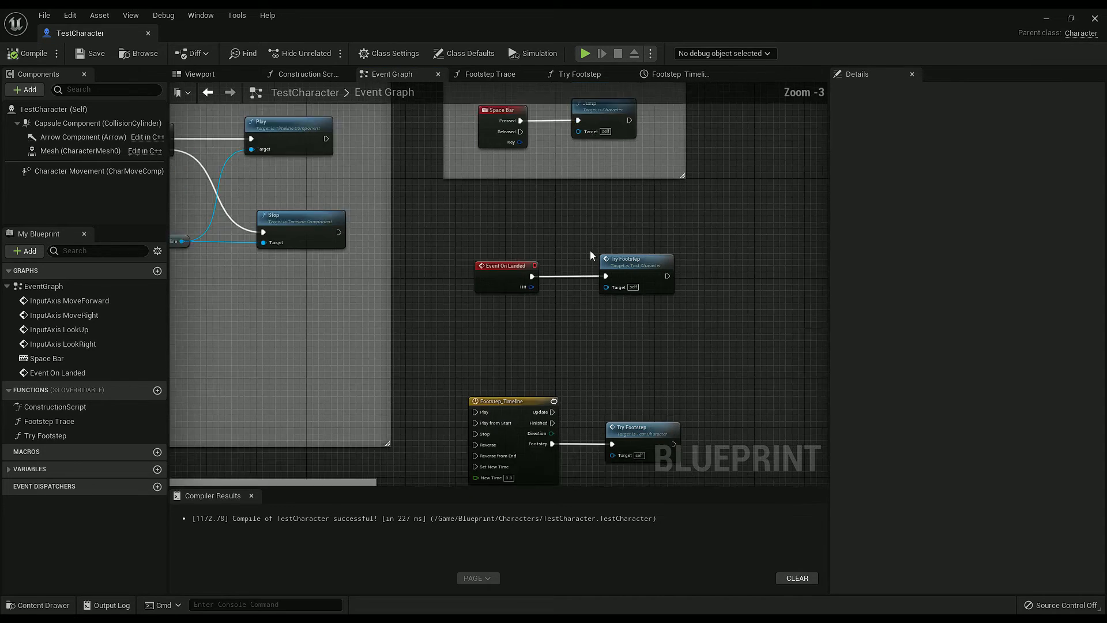
{"action": "scroll", "scroll_direction": "down", "scroll_amount": 3}
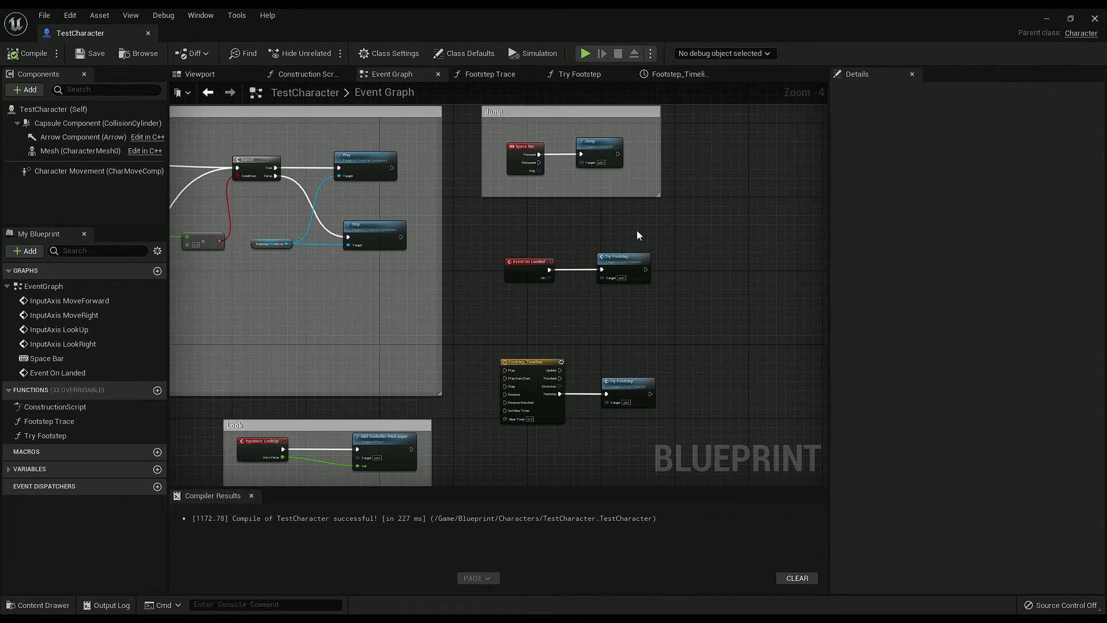
Step: Review the Try Footstep function and main event graph, compiling the blueprint
{"action": "left_click", "coordinate": [577, 74]}
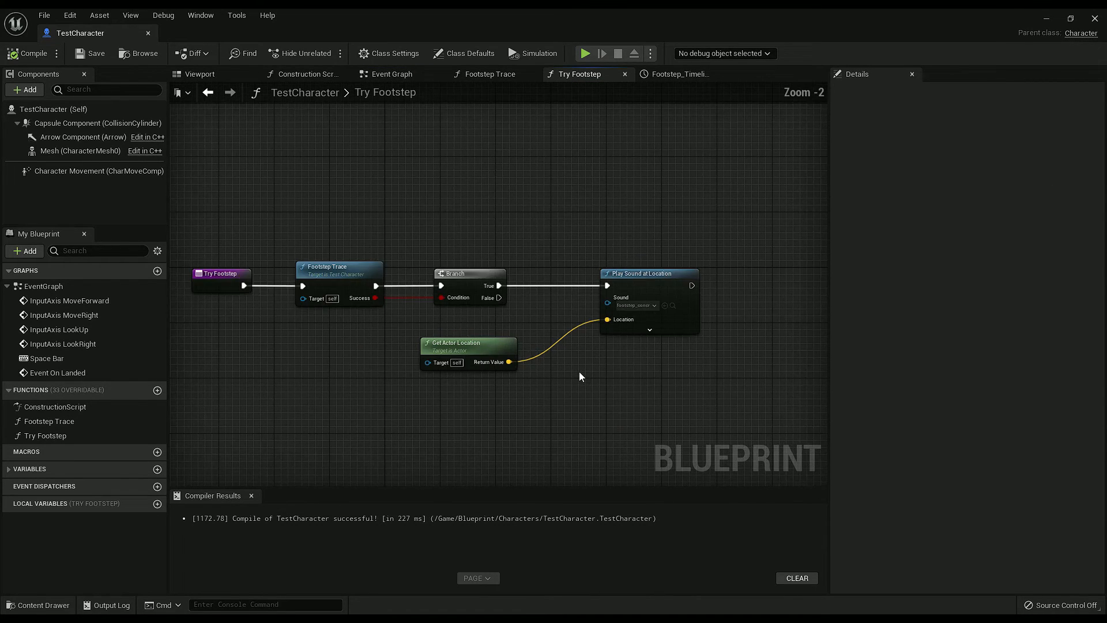
{"action": "scroll", "scroll_direction": "down", "scroll_amount": 3}
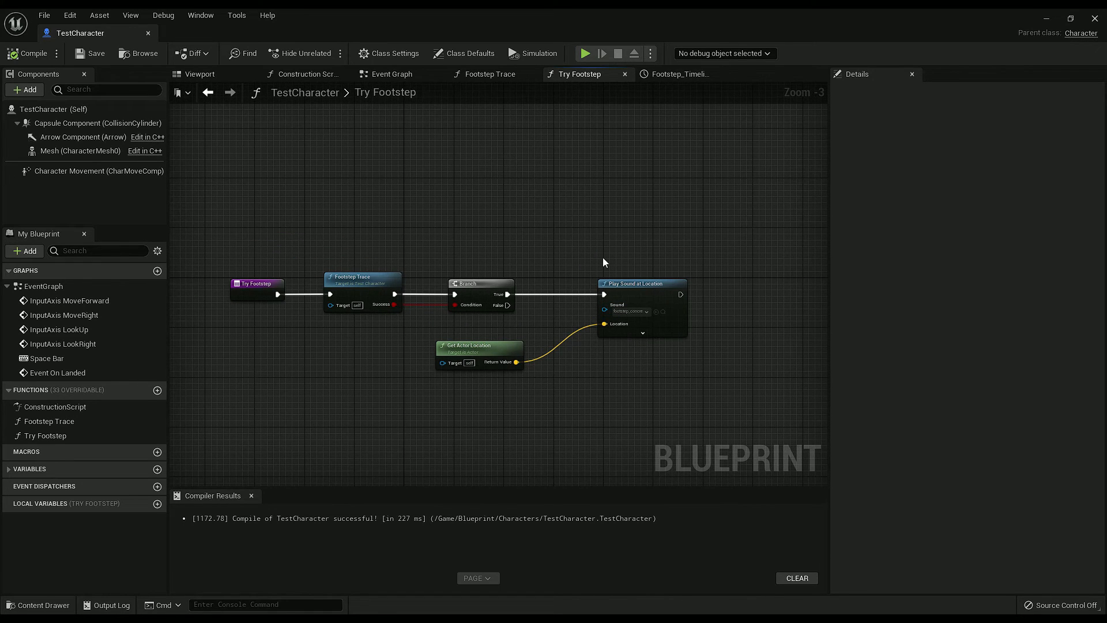
{"action": "left_click", "coordinate": [391, 74]}
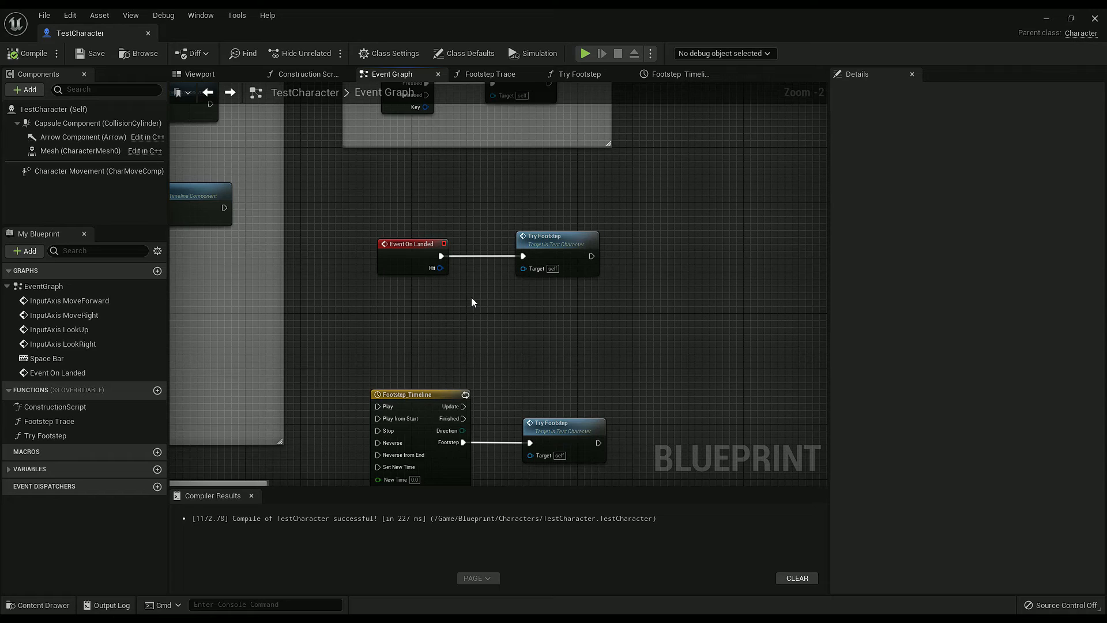
{"action": "mouse_move", "coordinate": [491, 235]}
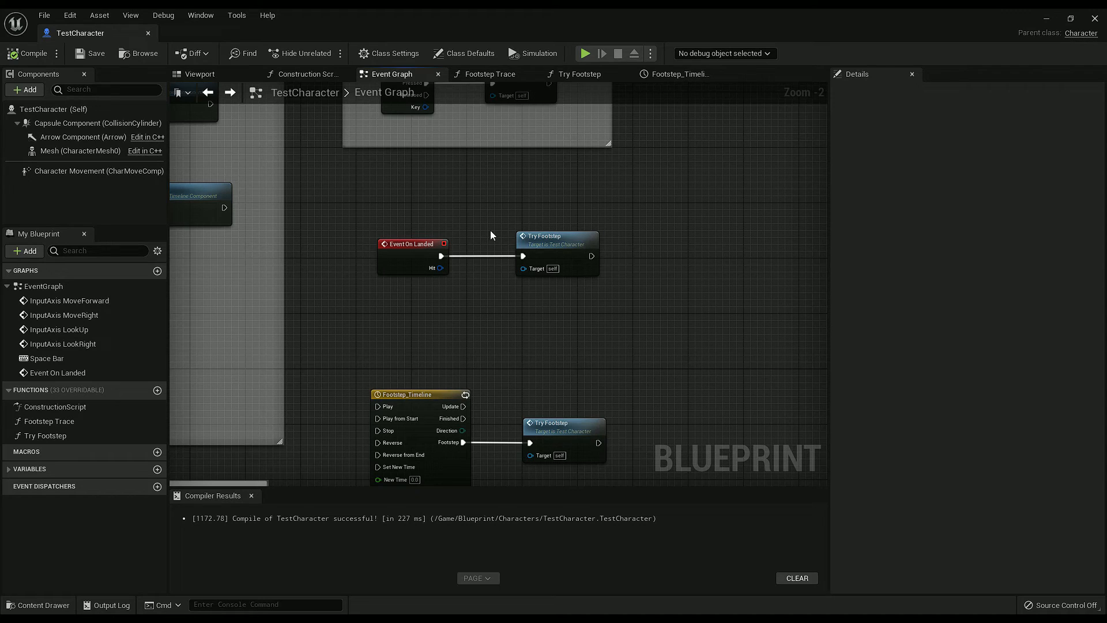
{"action": "mouse_move", "coordinate": [492, 218]}
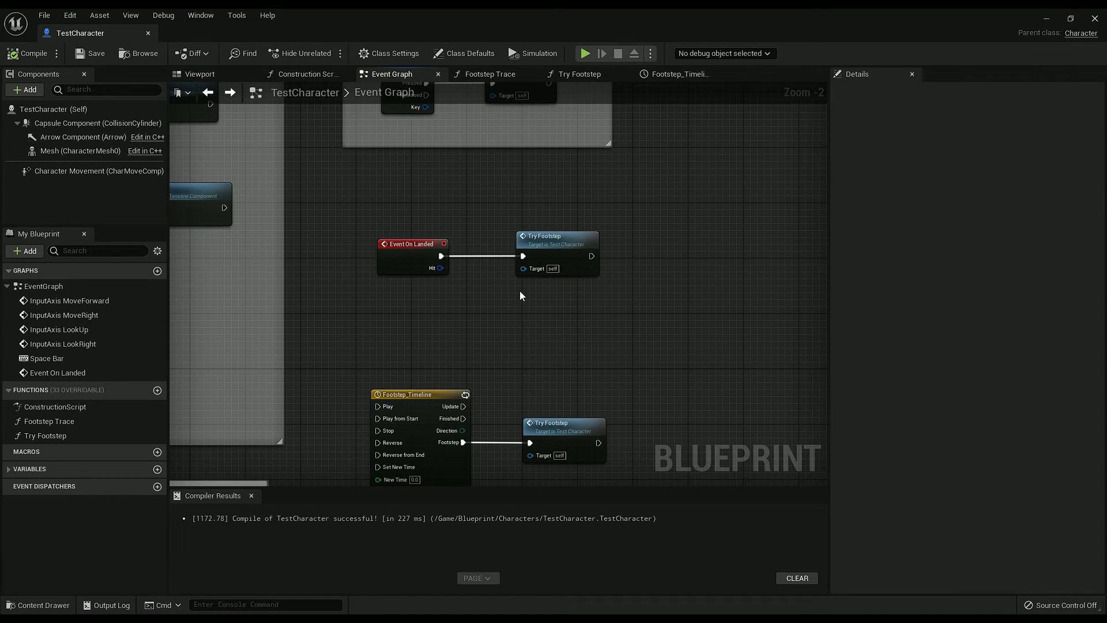
{"action": "mouse_move", "coordinate": [434, 200]}
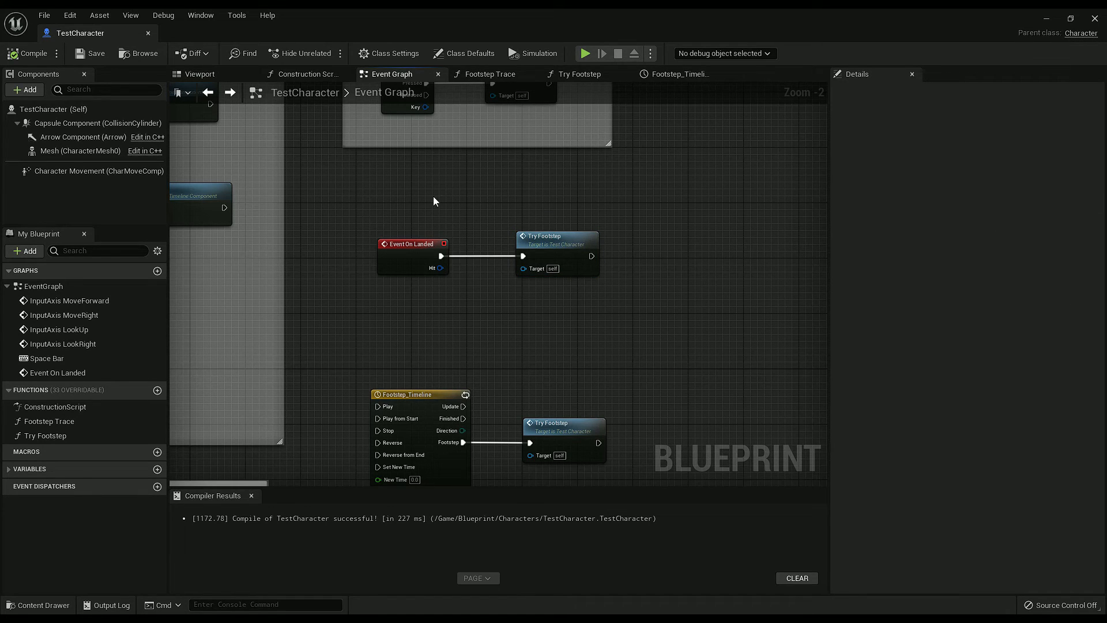
{"action": "left_click", "coordinate": [489, 74]}
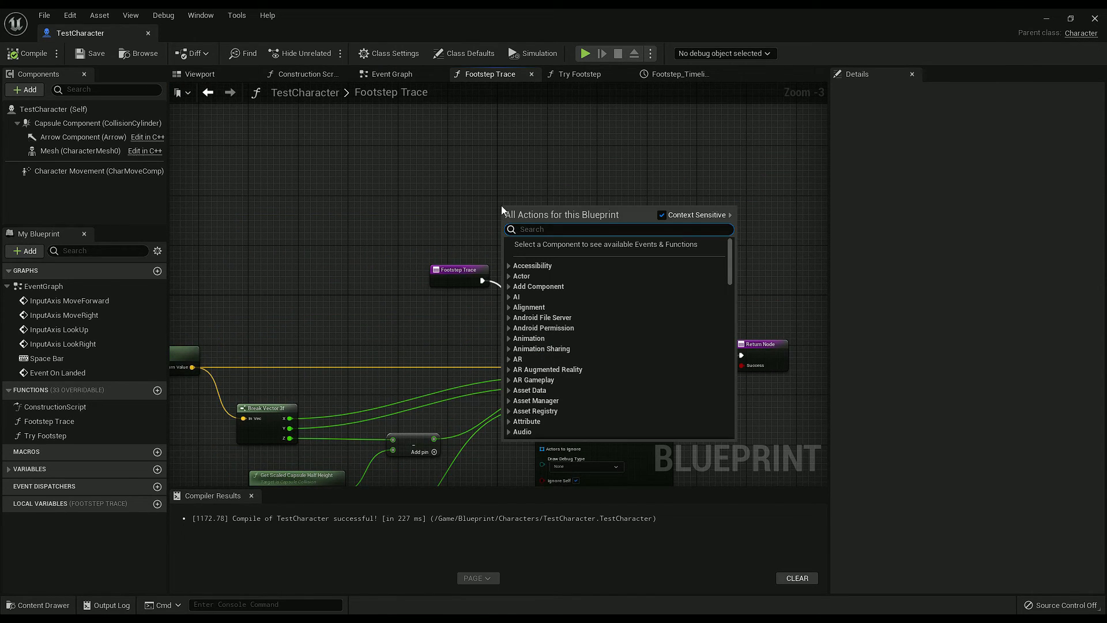
Step: Add a Switch on EMovementMode from Character Movement's Movement Mode pin in Footstep Trace
{"action": "type", "text": "swi"}
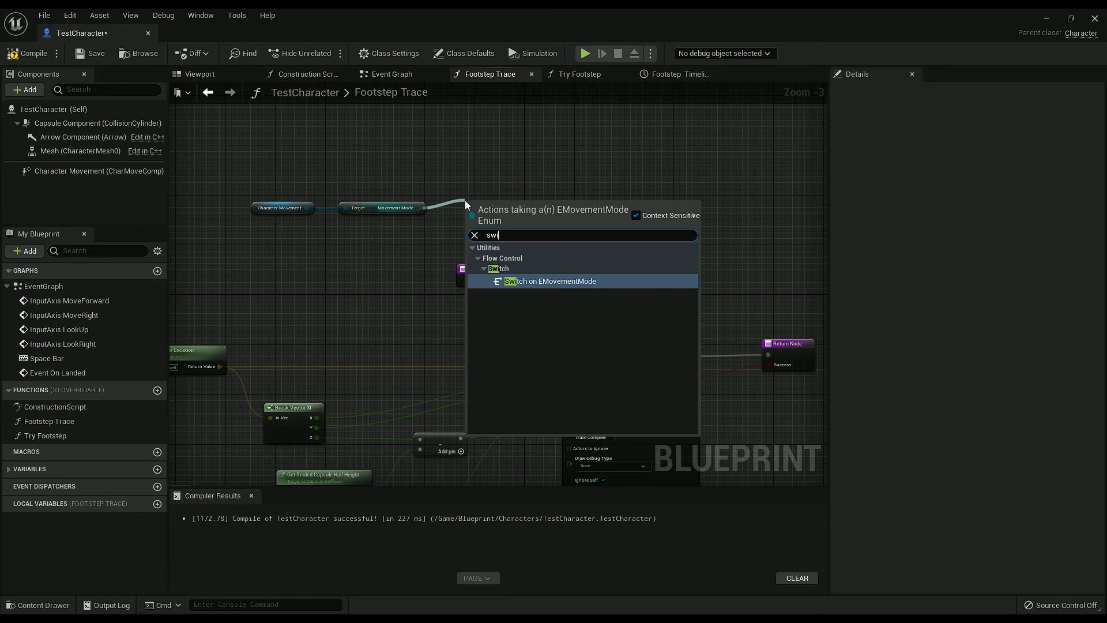
{"action": "left_click", "coordinate": [549, 280]}
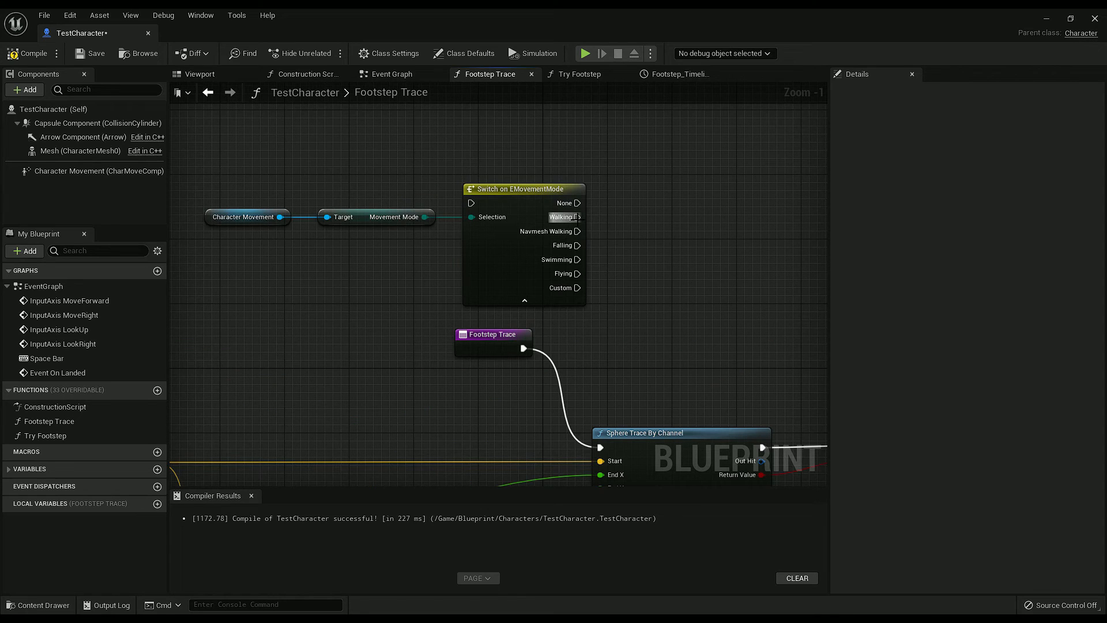
{"action": "left_click", "coordinate": [246, 216]}
{"action": "type", "text": "brea"}
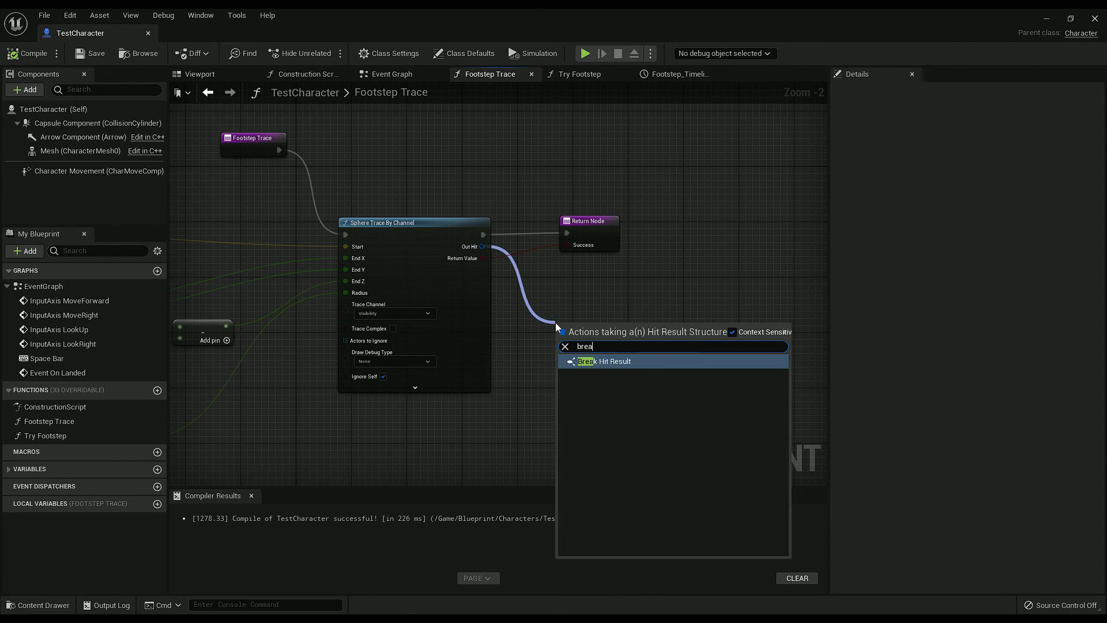
Step: Add Break Hit Result off Sphere Trace's Out Hit and search 'physmat' from its Phys Mat pin
{"action": "left_click", "coordinate": [604, 361]}
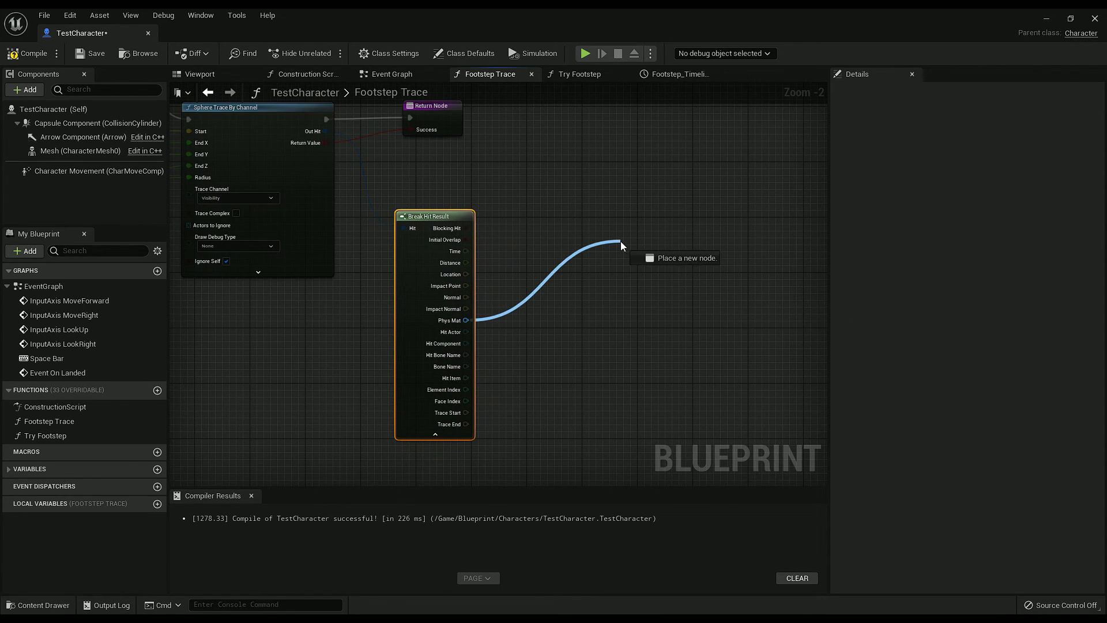
{"action": "type", "text": "physmat"}
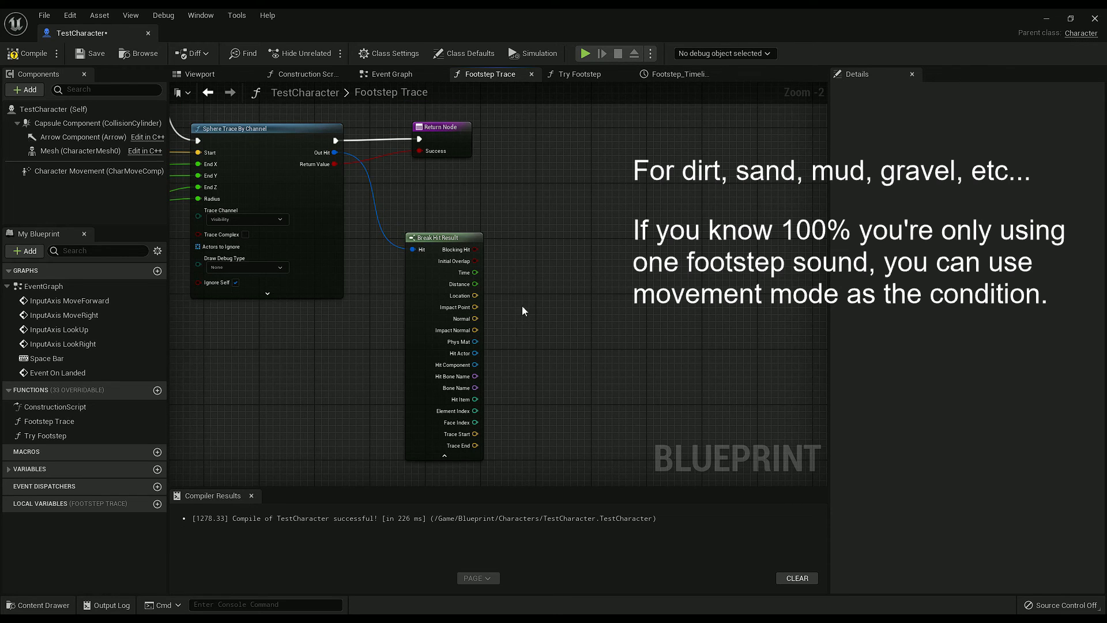
{"action": "mouse_move", "coordinate": [416, 201]}
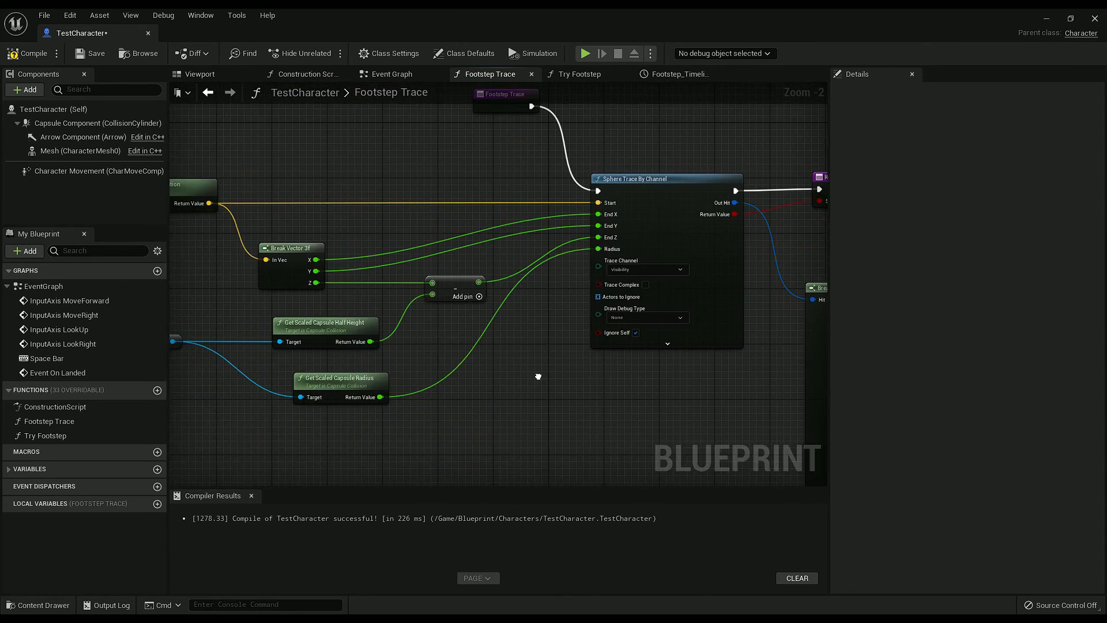
{"action": "scroll", "scroll_direction": "down", "scroll_amount": 3}
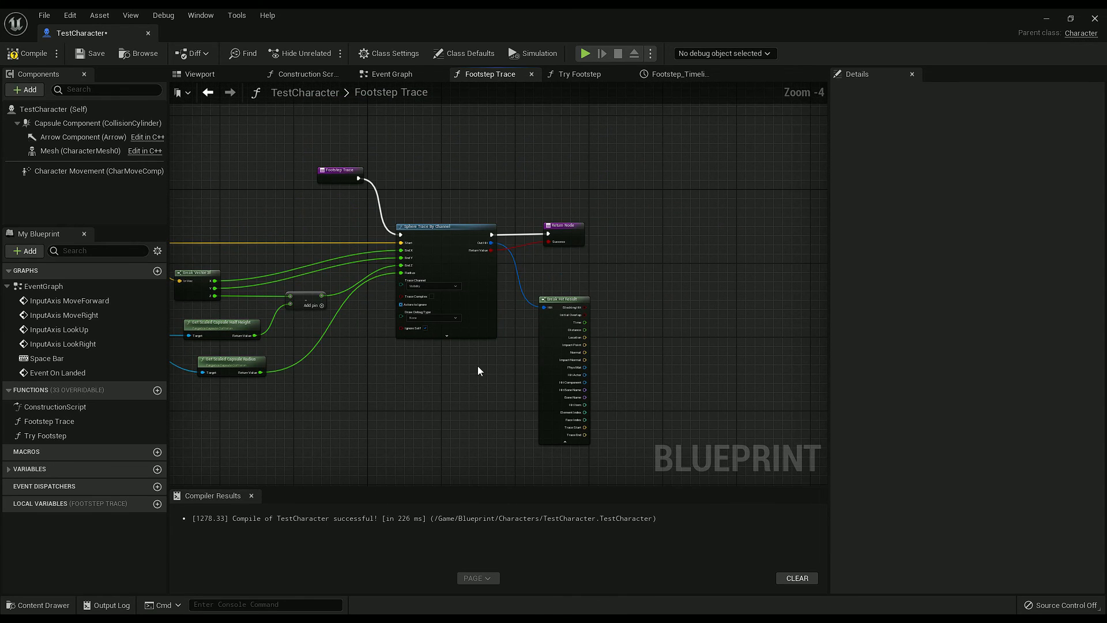